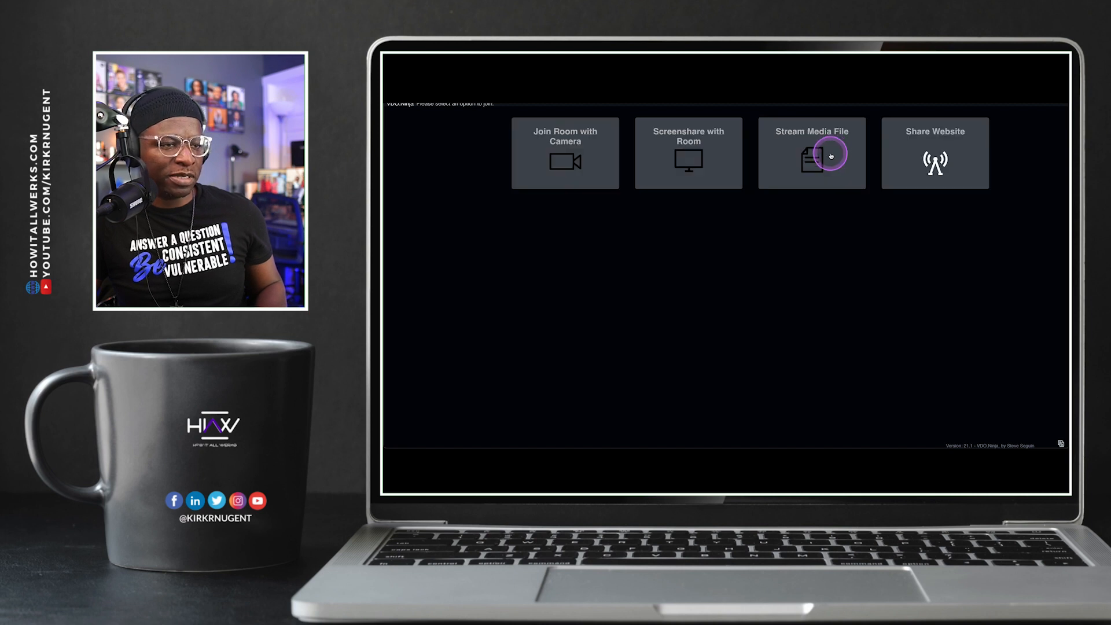
Step: Go back to the VDO.Ninja home page and scroll down through its room and camera options
left_click(565, 152)
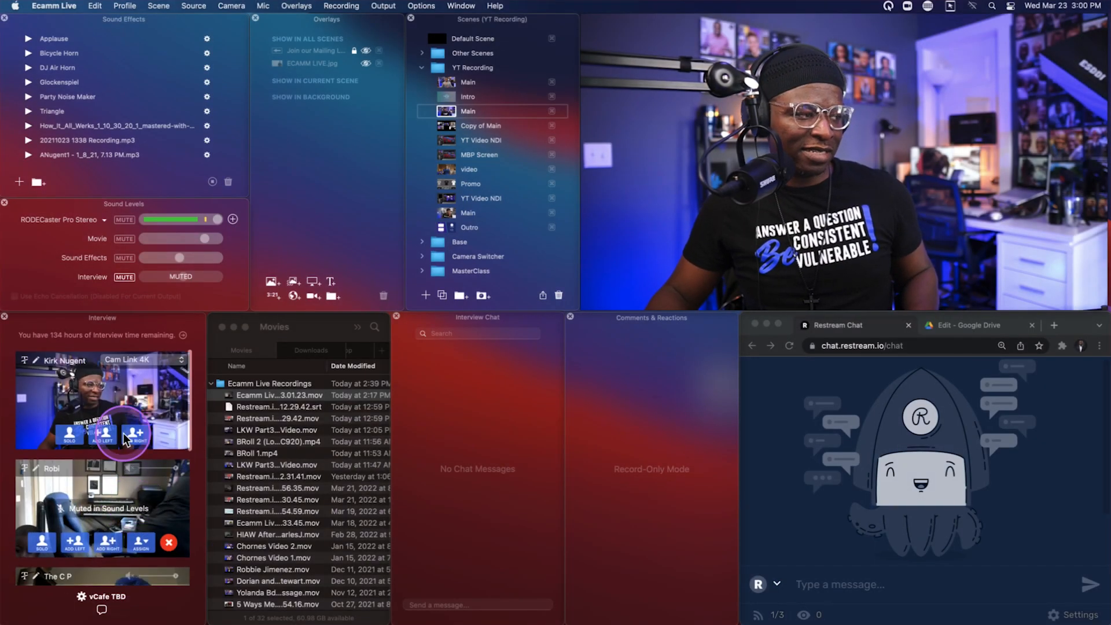
scroll("down", 3)
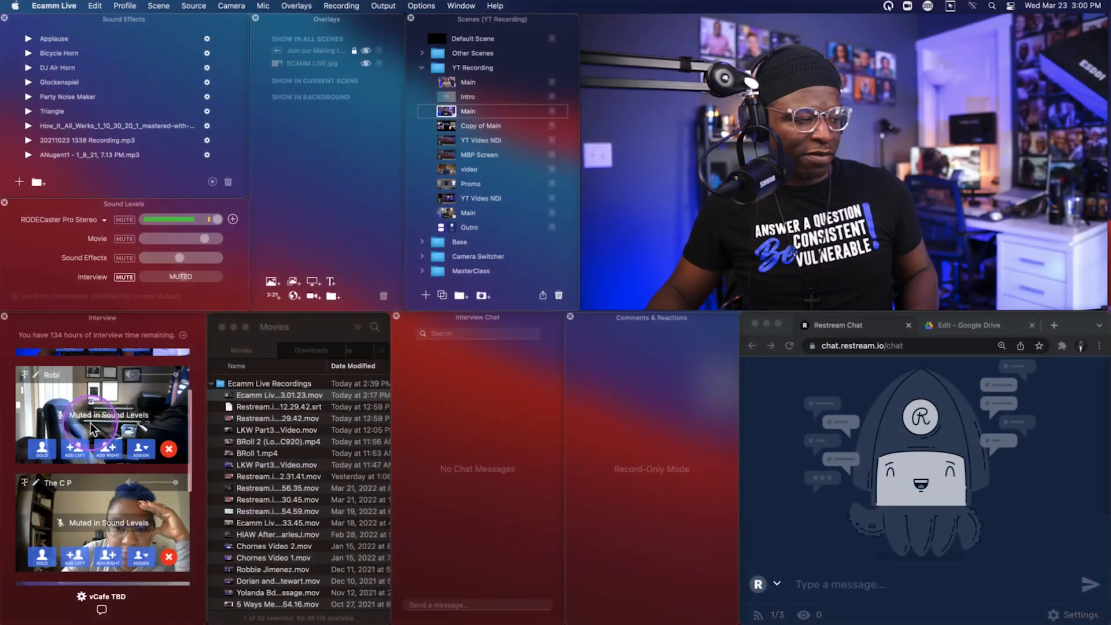
scroll("down", 3)
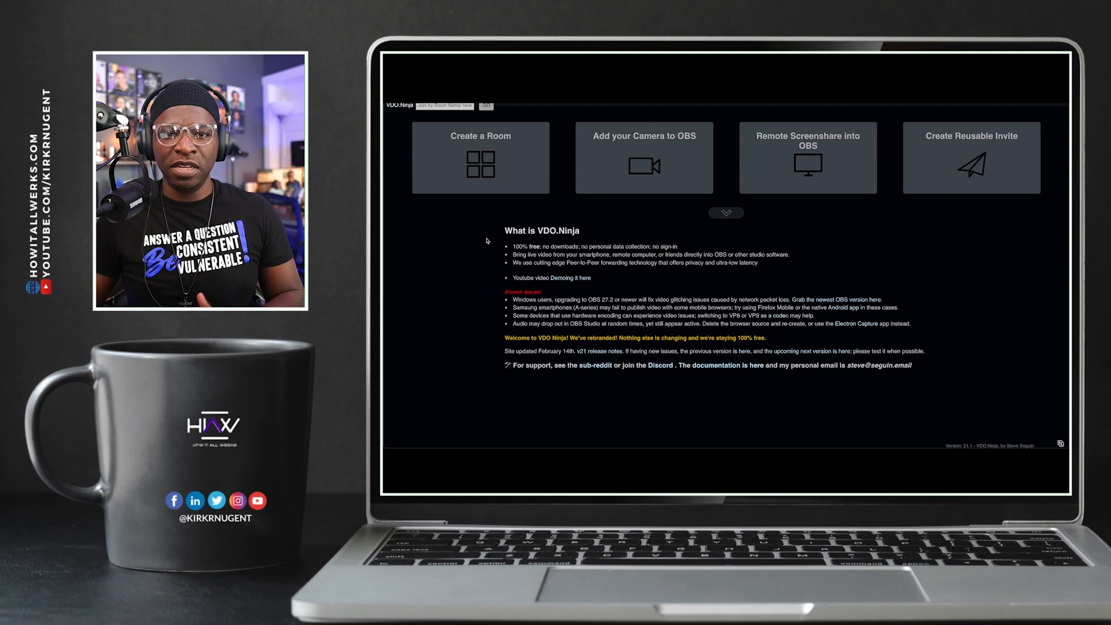
left_click(480, 157)
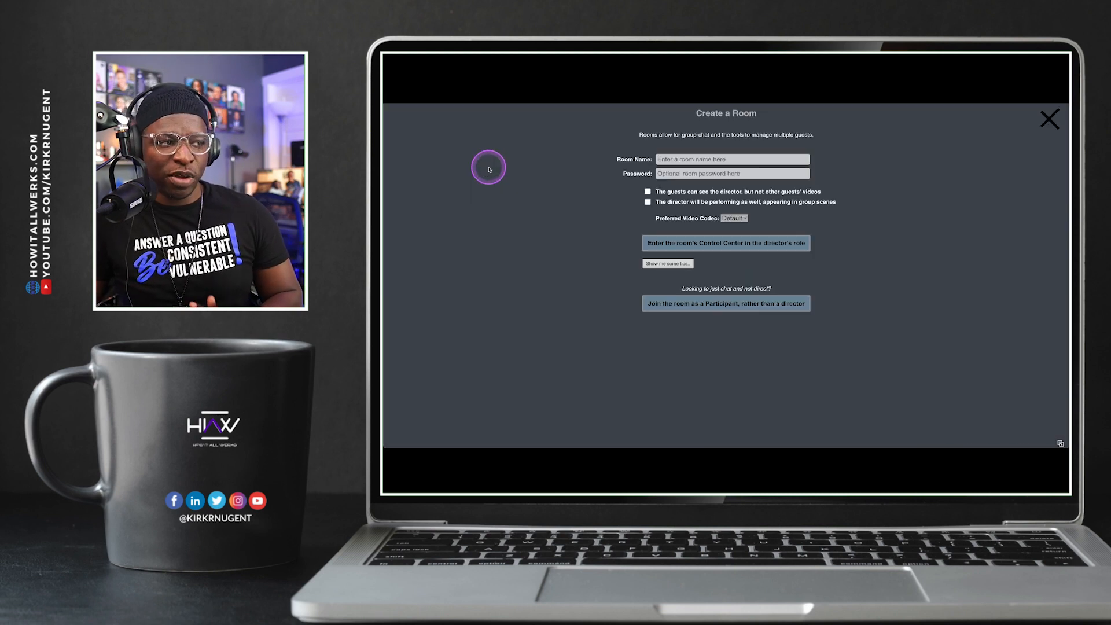
left_click(731, 159)
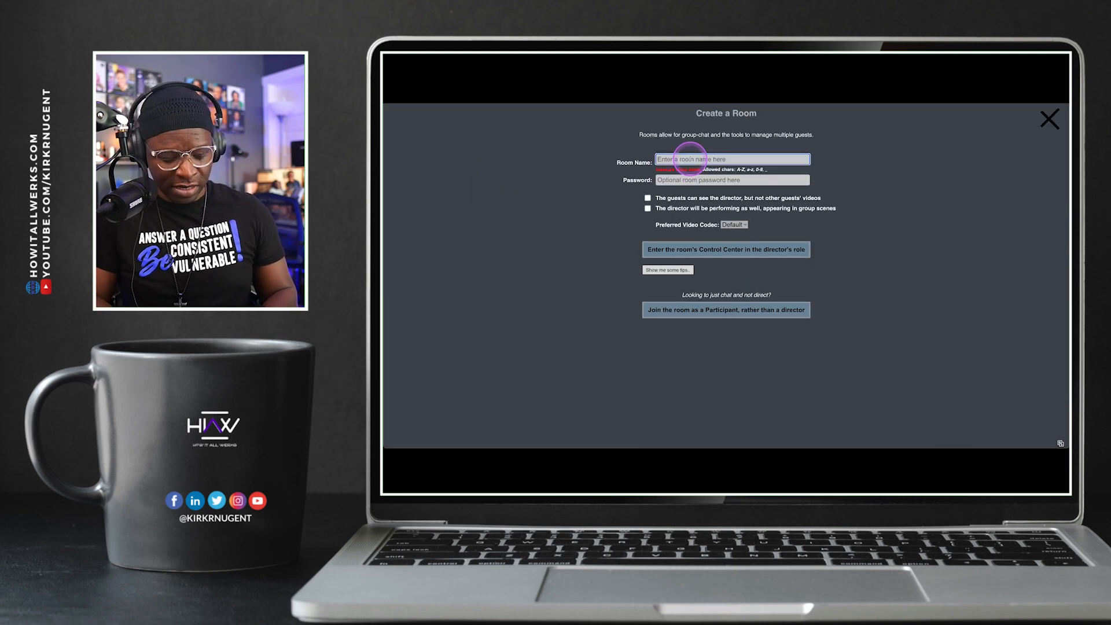
type("Ecamm Ext")
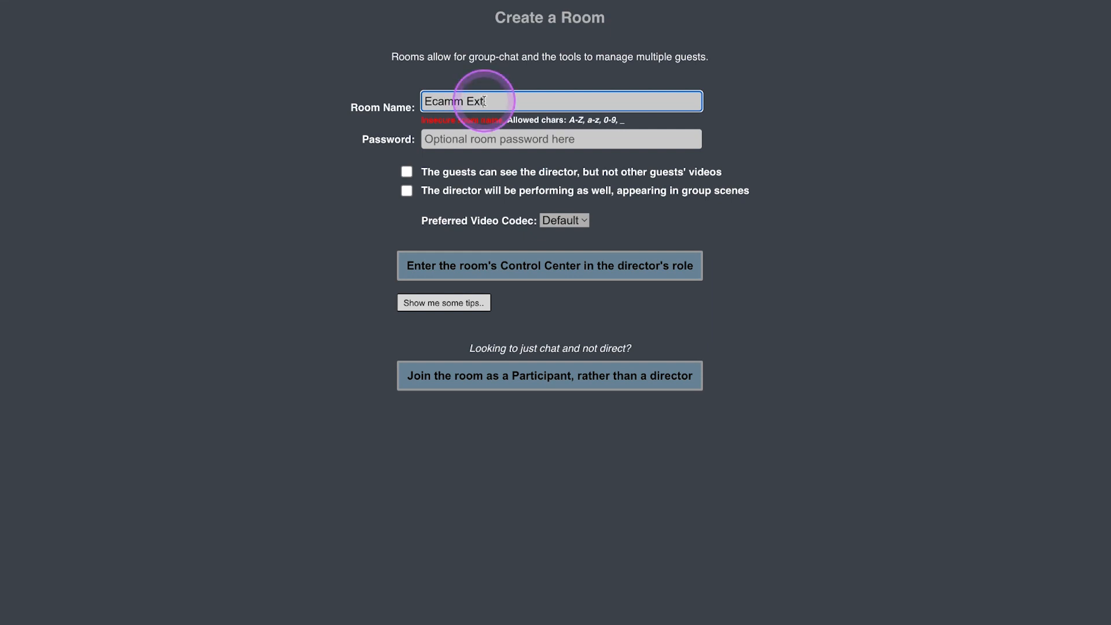
type("ra Guest")
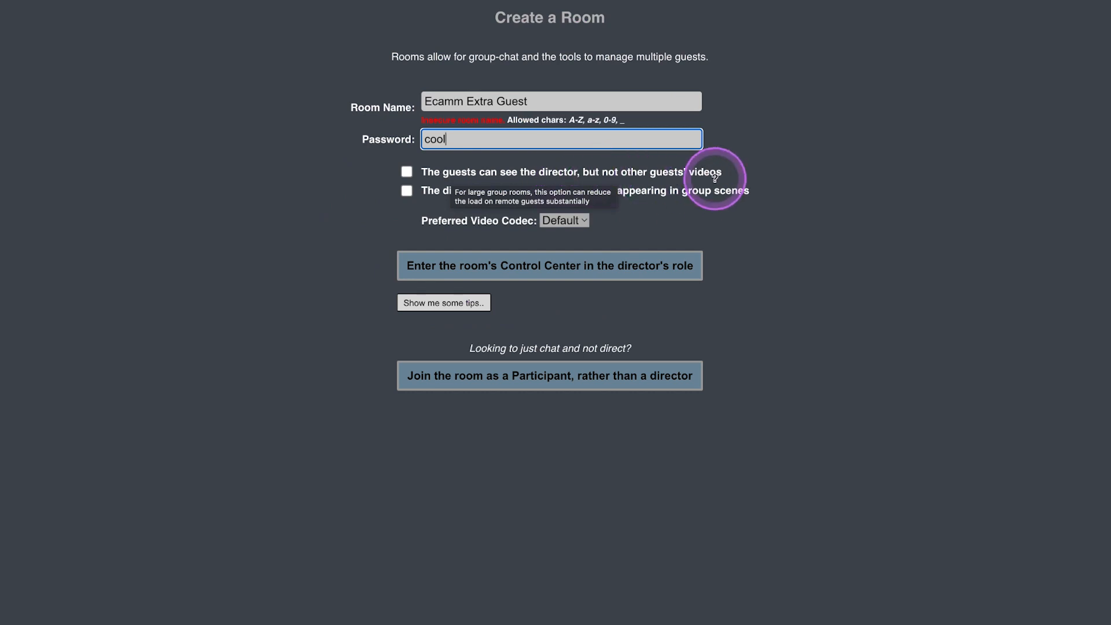
mouse_move(770, 235)
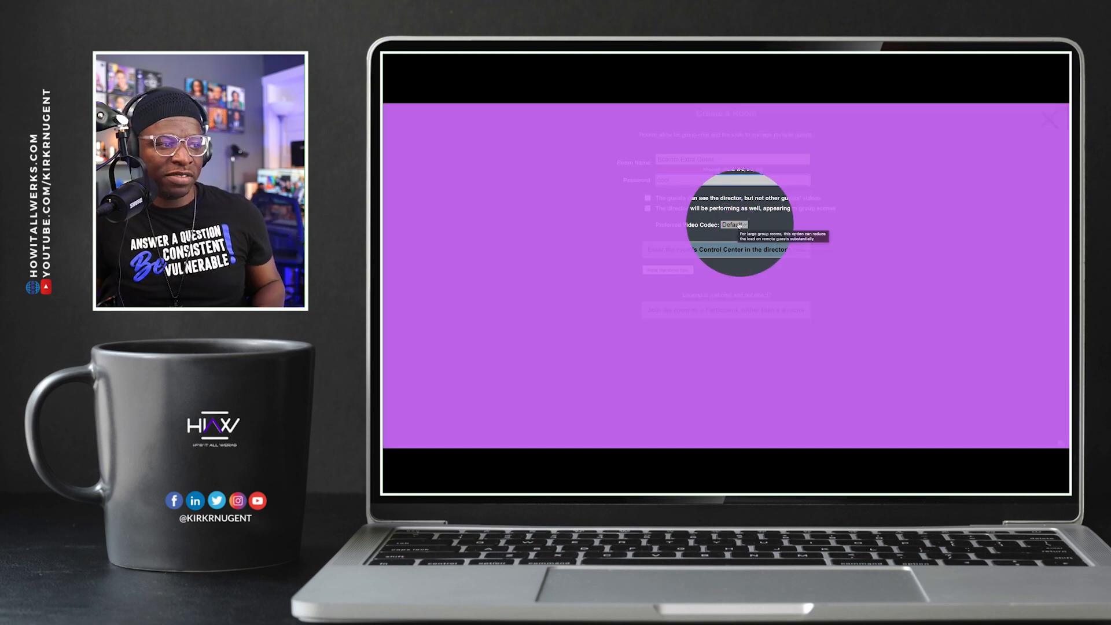
left_click(733, 224)
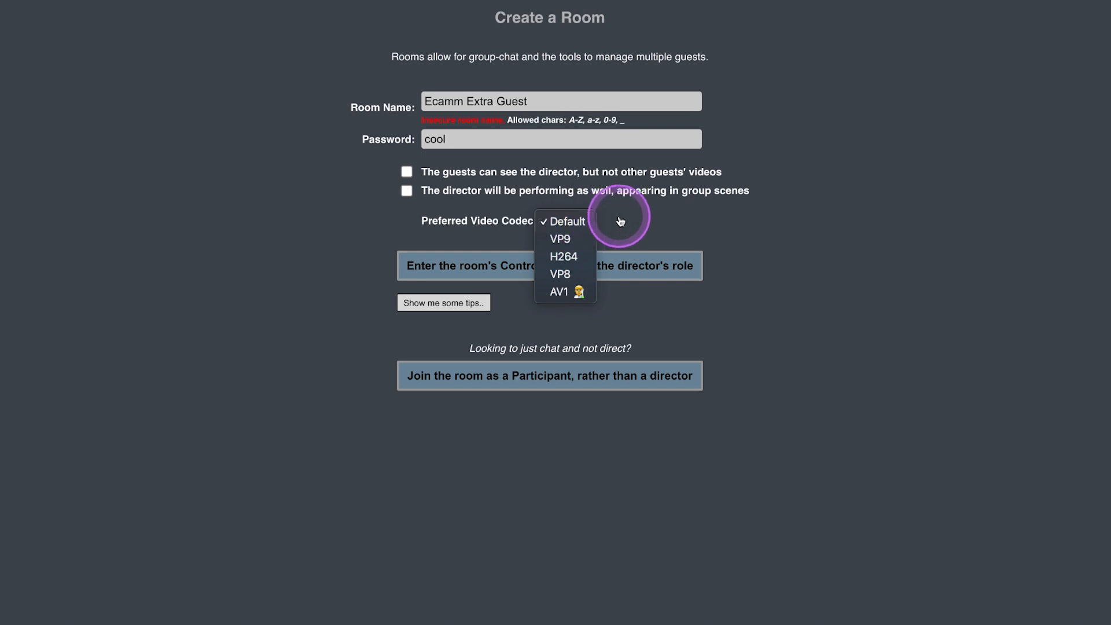
left_click(563, 221)
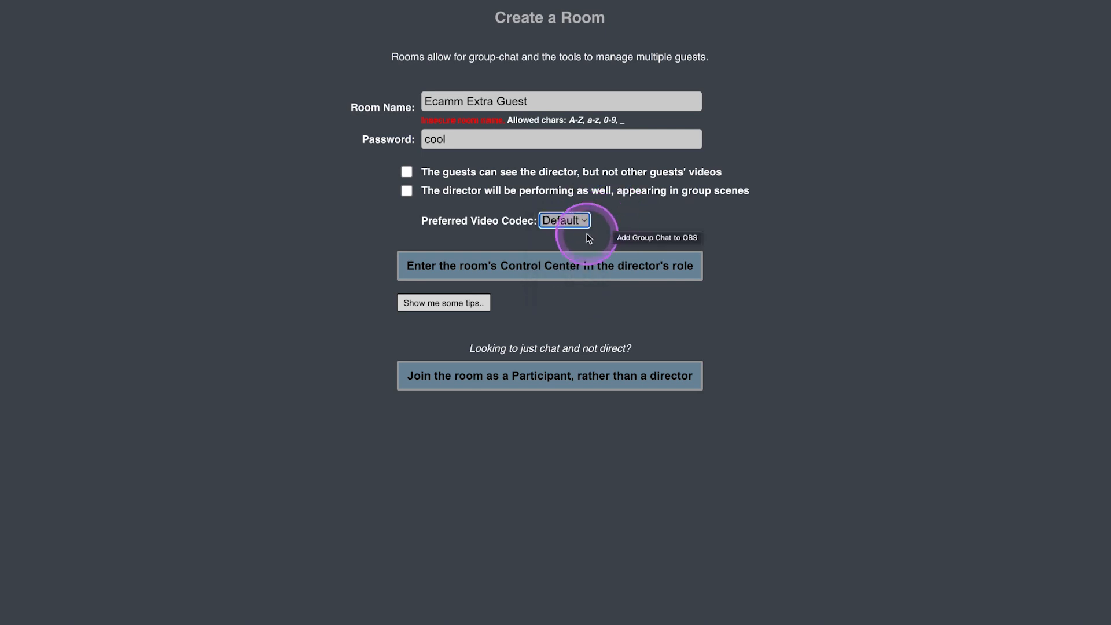
mouse_move(540, 265)
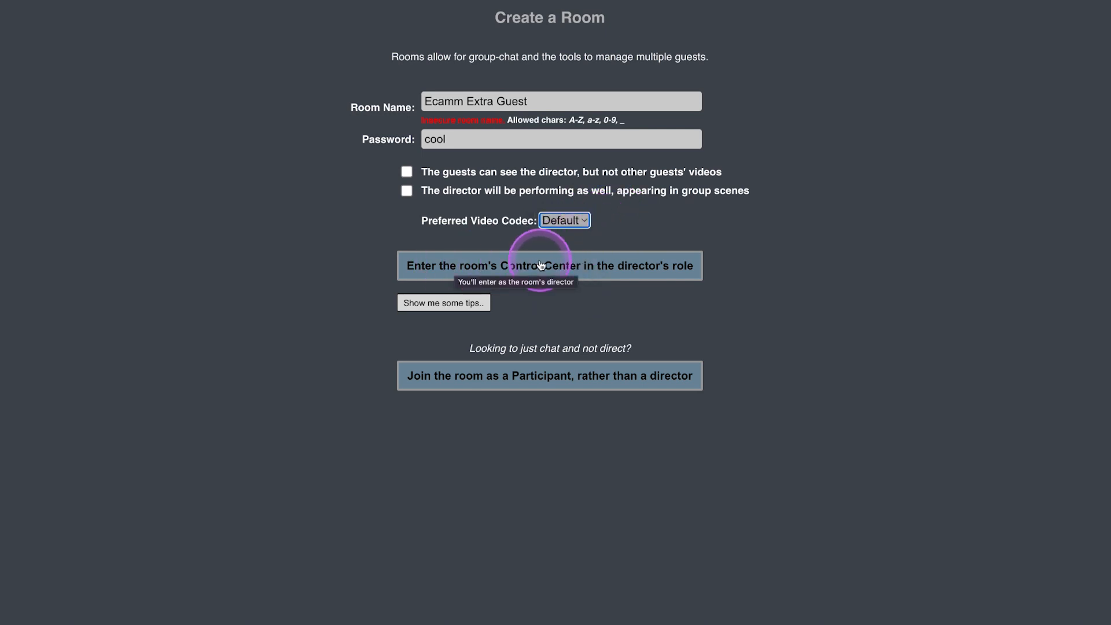
mouse_move(426, 381)
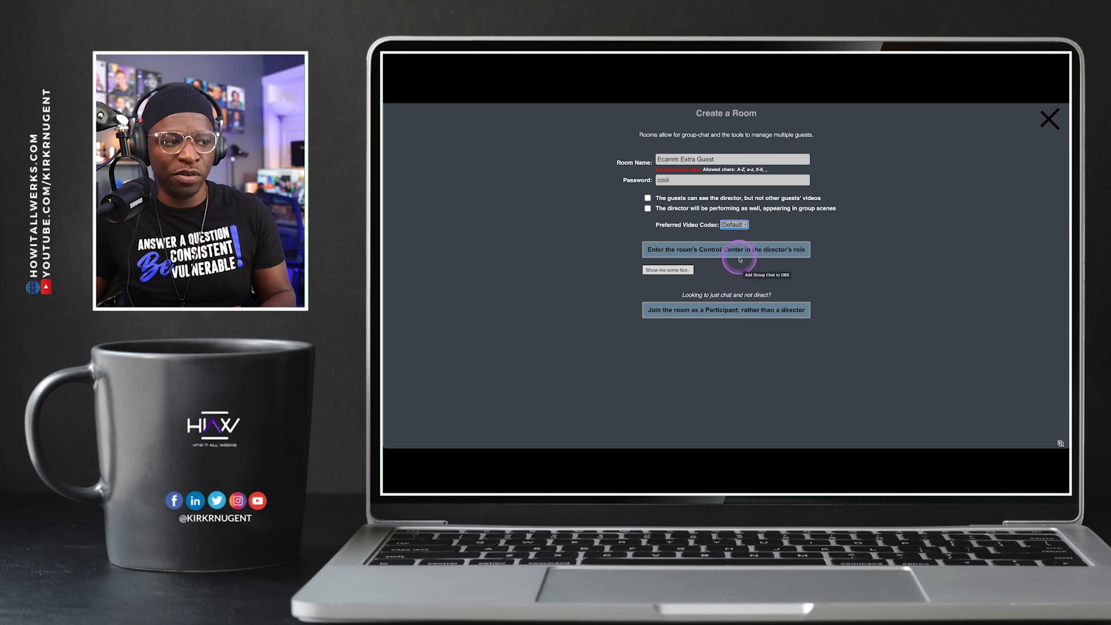
Step: Enter the Ecamm_Extra_Guest room's control center as director
left_click(725, 249)
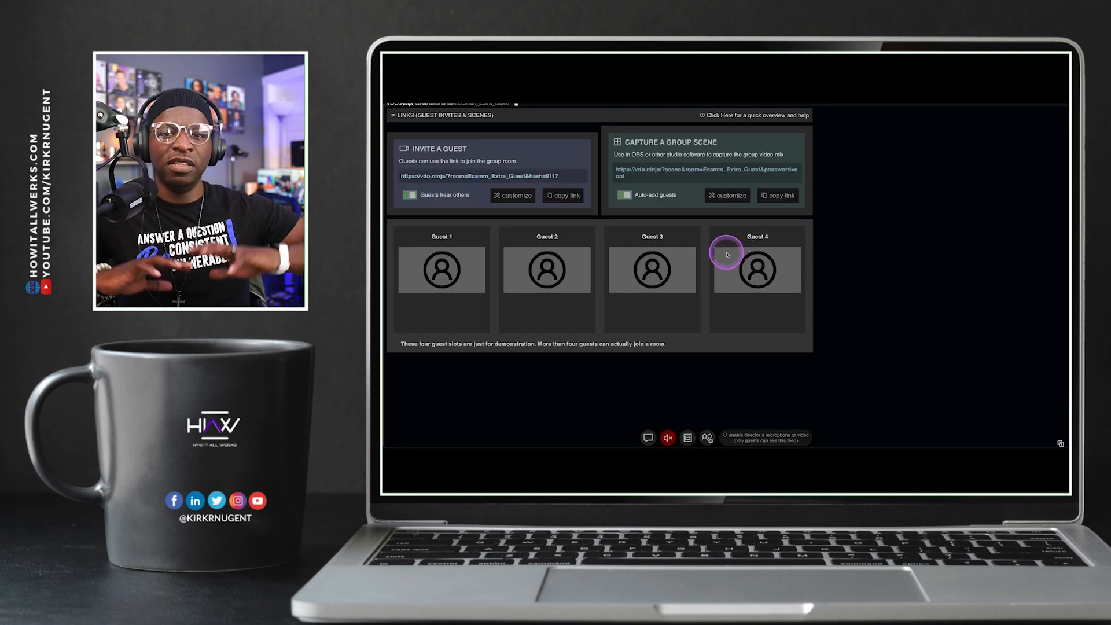
mouse_move(474, 317)
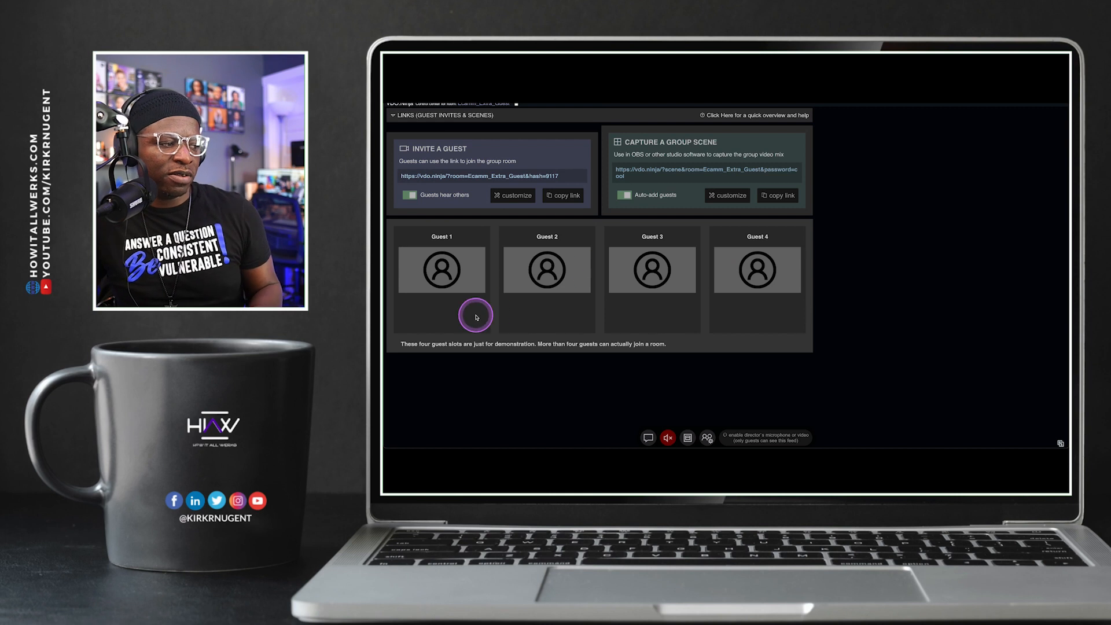
mouse_move(480, 345)
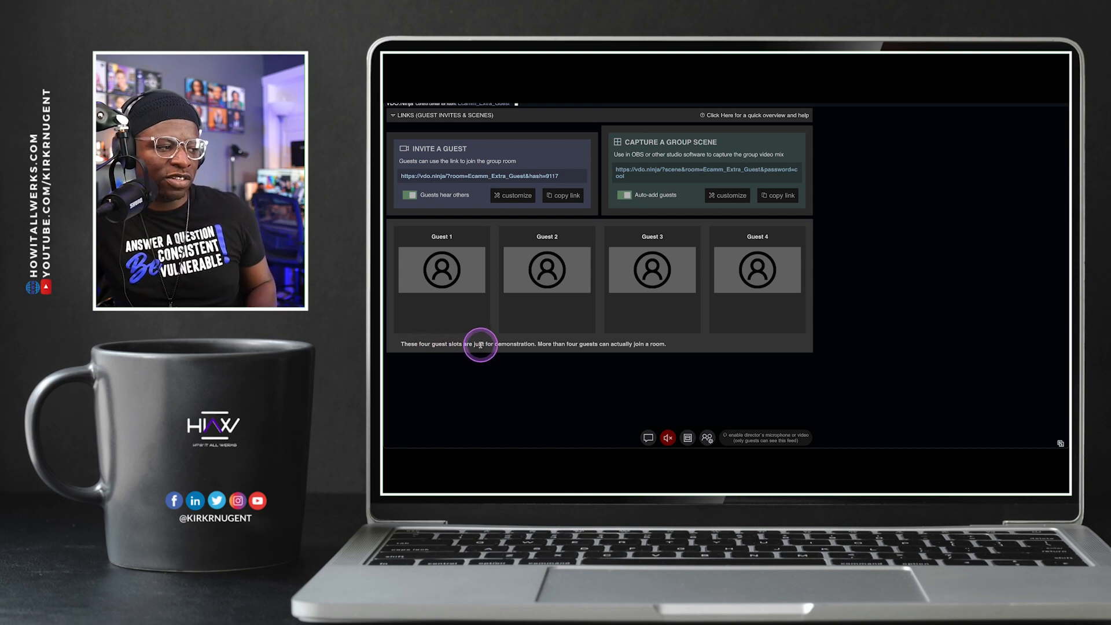
mouse_move(558, 344)
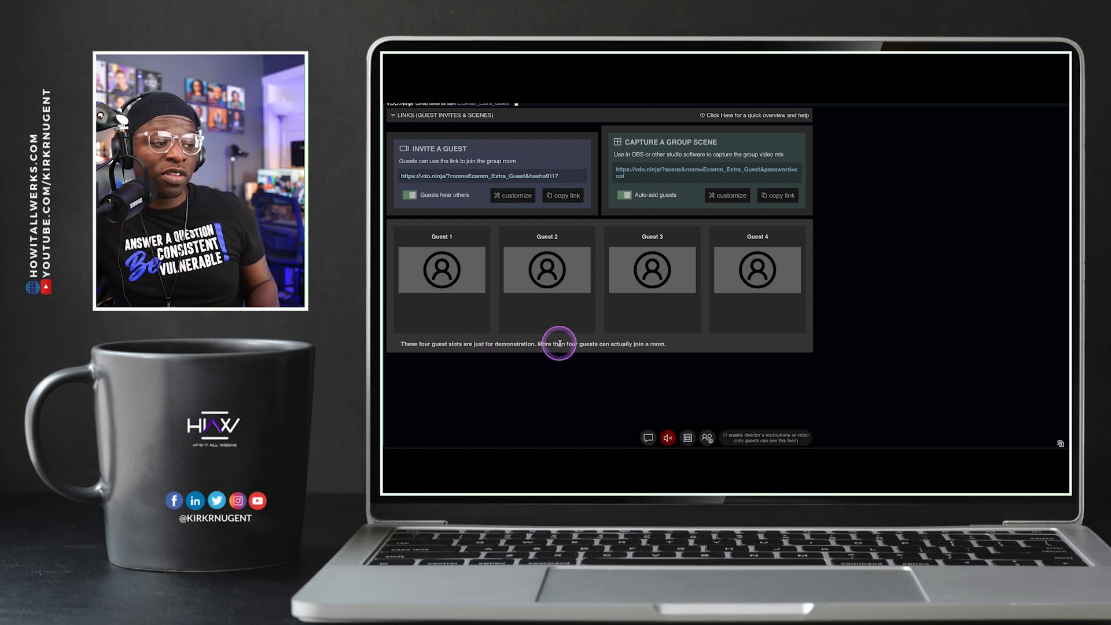
mouse_move(711, 350)
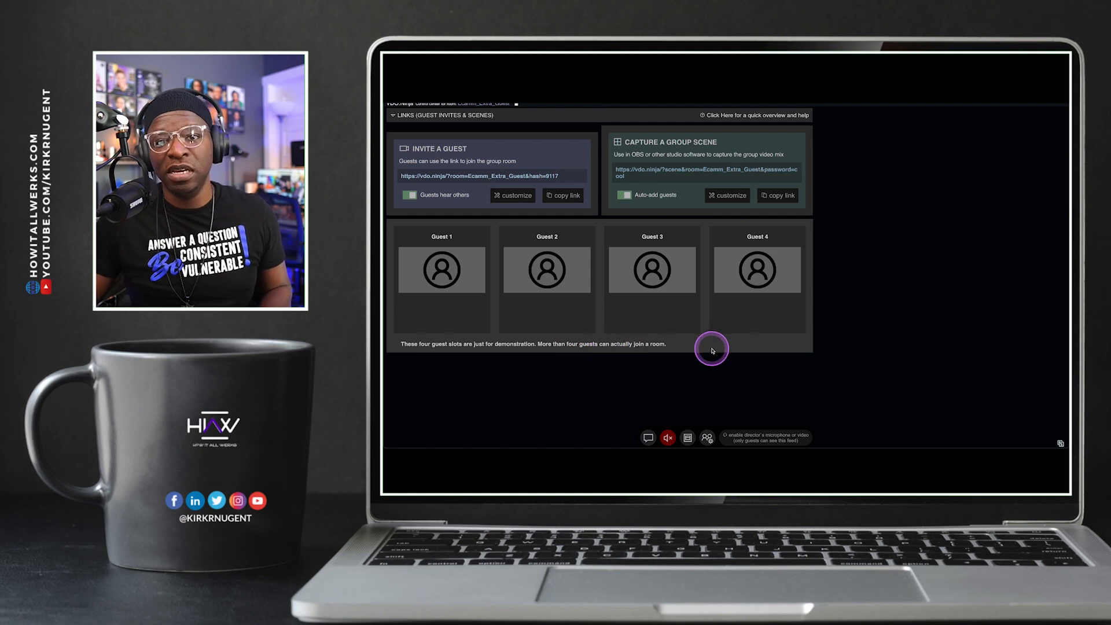
mouse_move(702, 296)
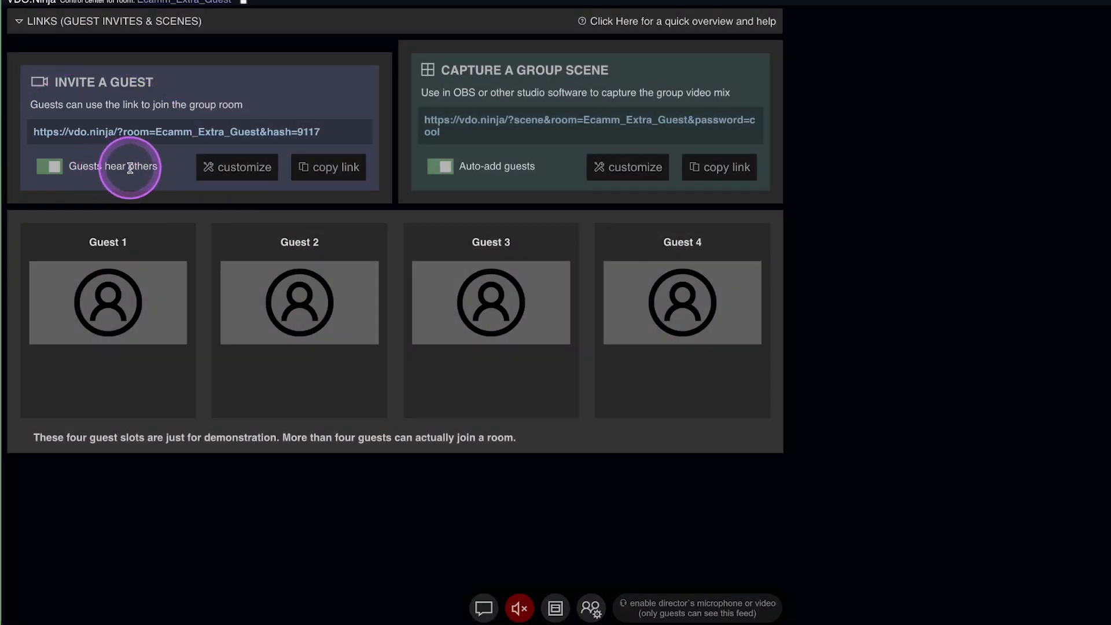
left_click(237, 168)
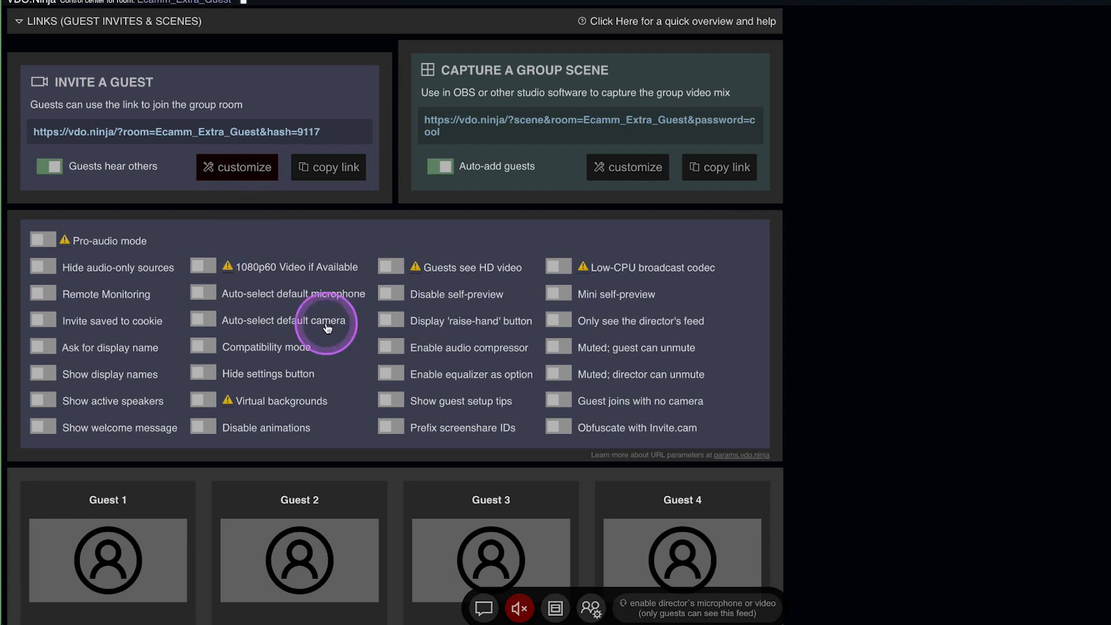
mouse_move(246, 271)
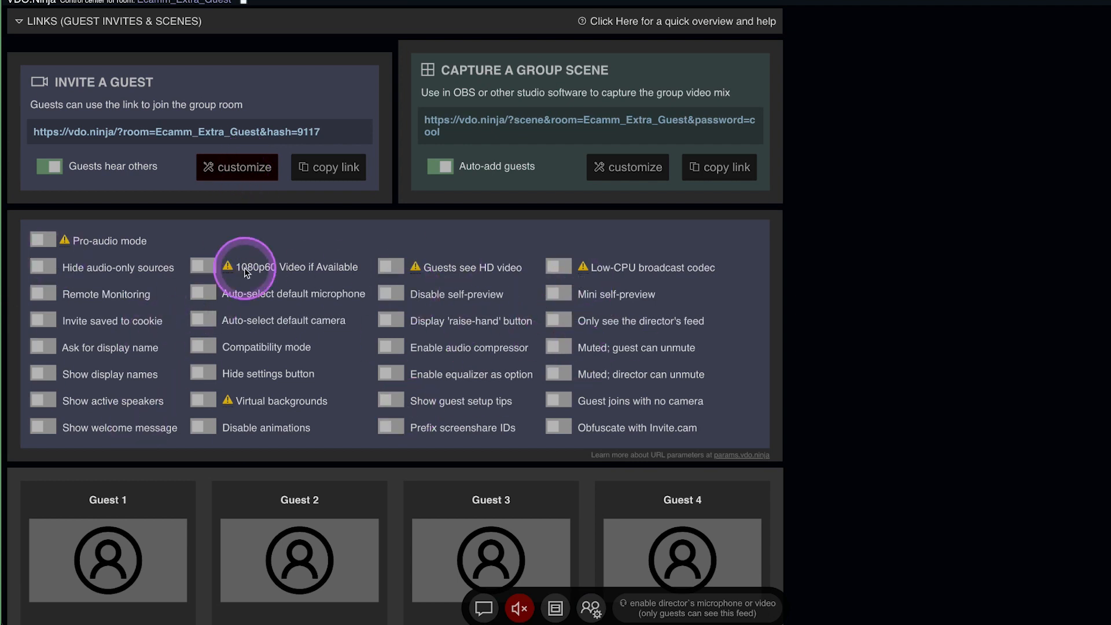
mouse_move(356, 216)
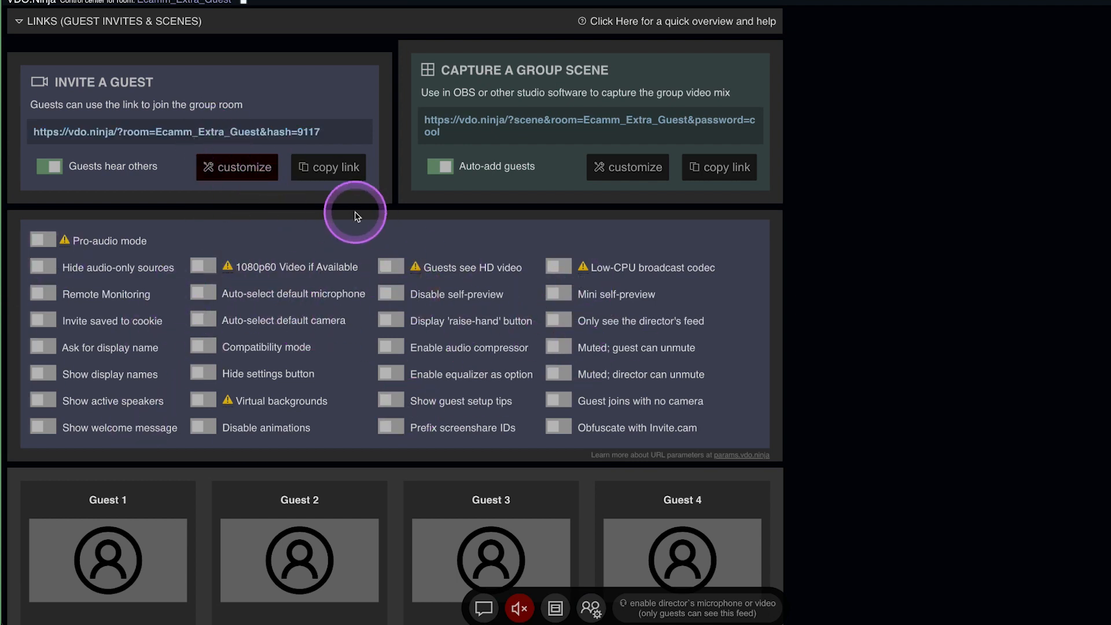
mouse_move(619, 423)
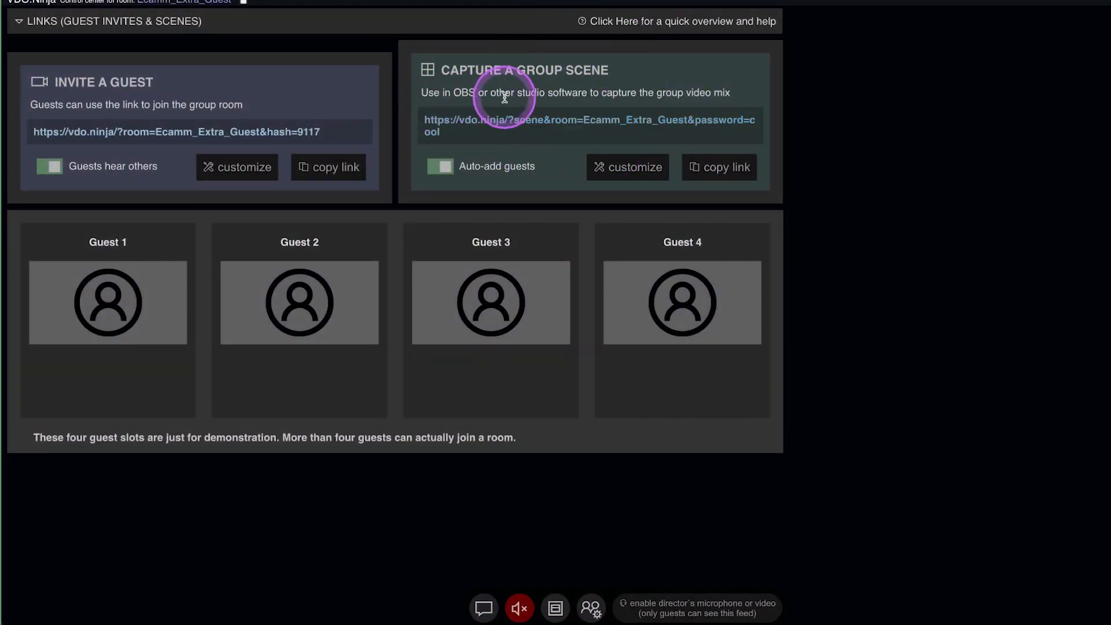
mouse_move(687, 92)
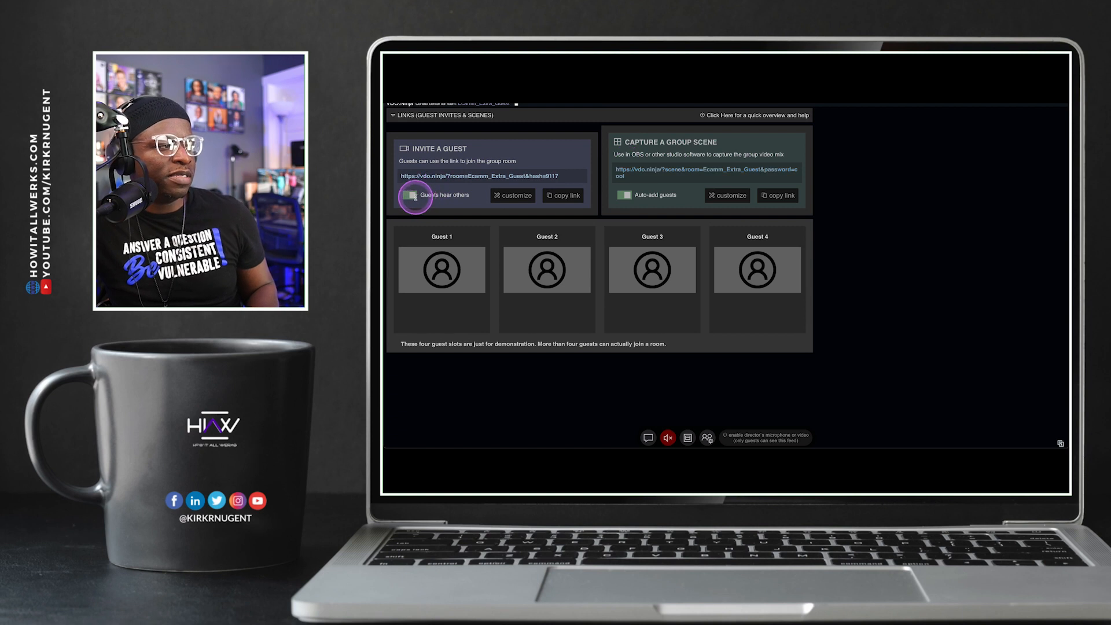
left_click(561, 195)
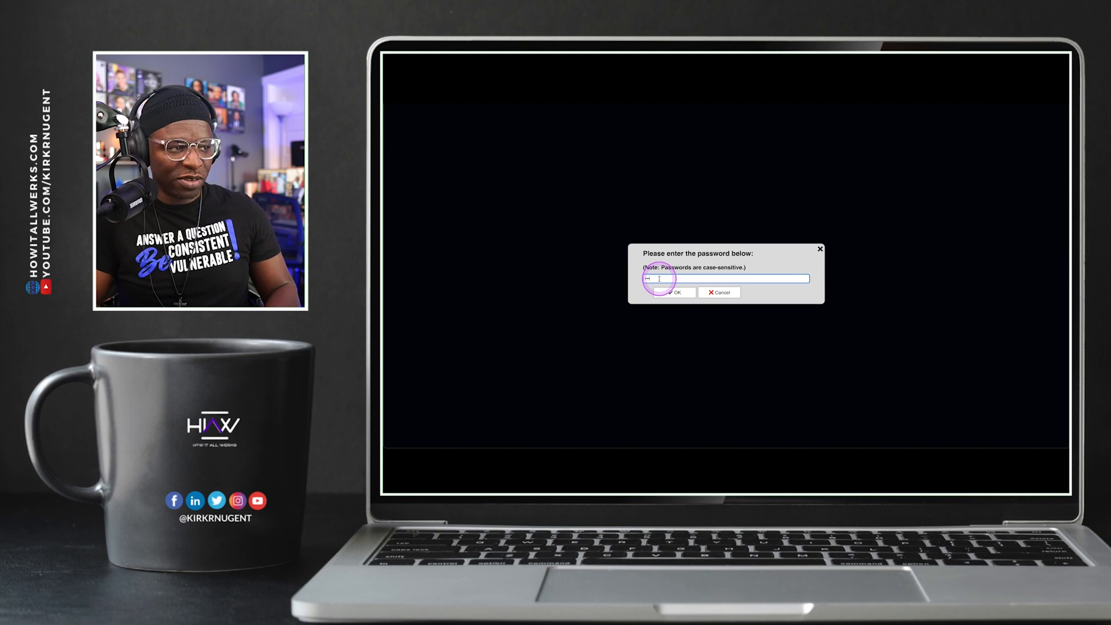
Step: Confirm the room password to reach the join options
left_click(672, 292)
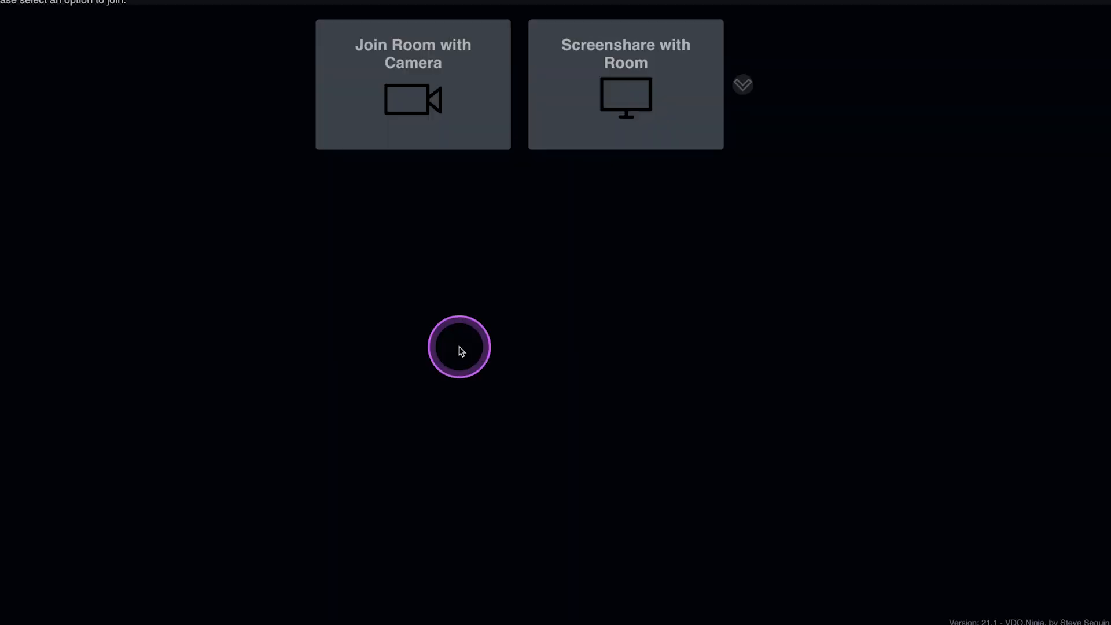
mouse_move(519, 285)
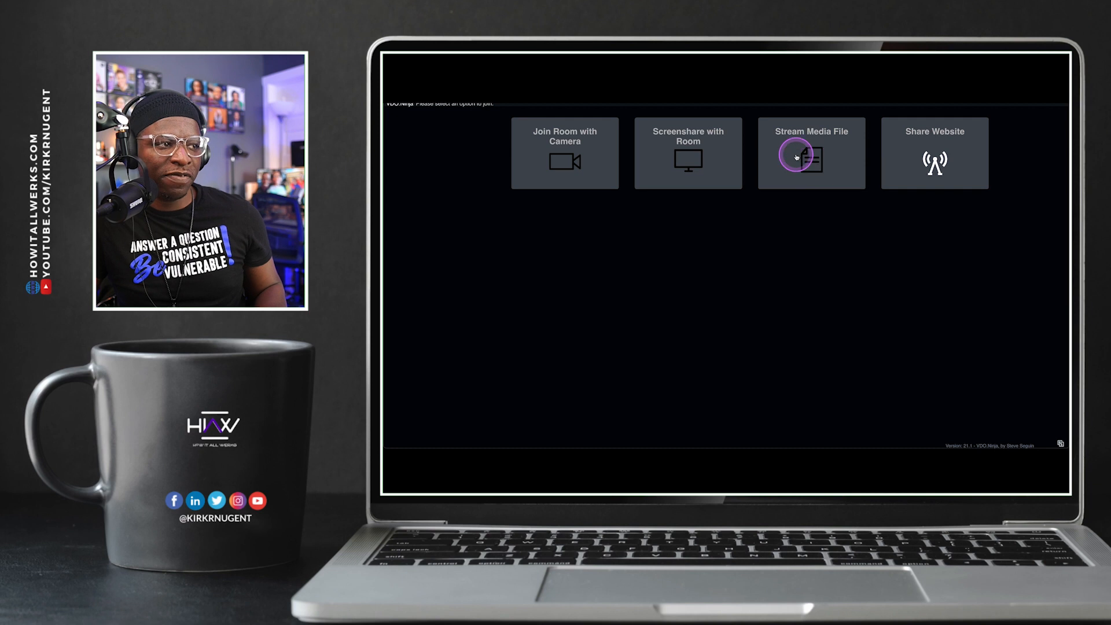
mouse_move(688, 155)
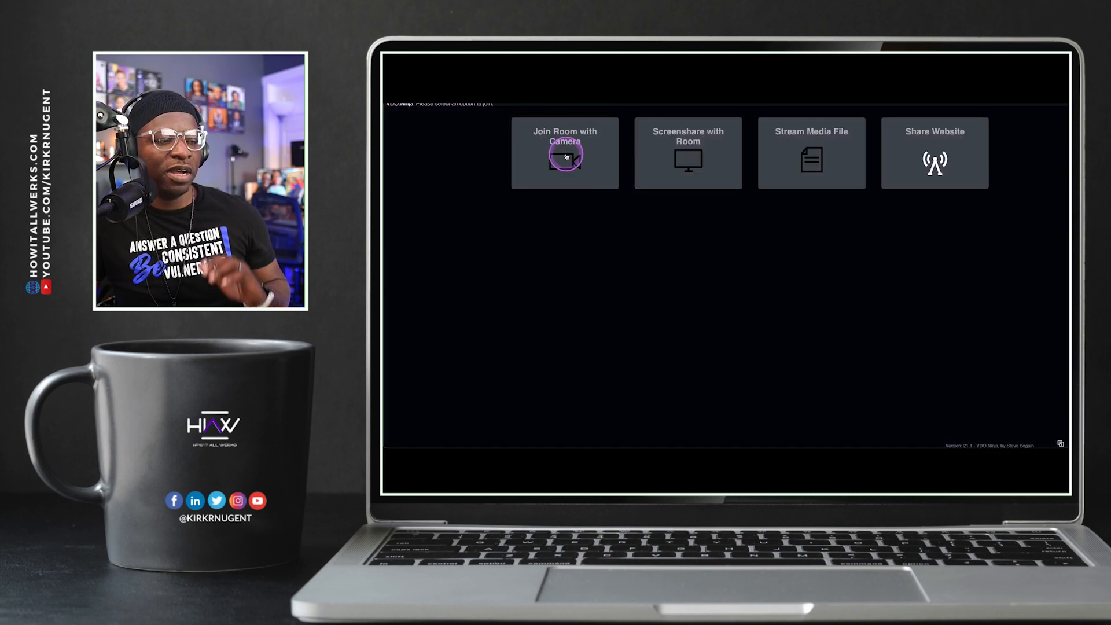
Step: Join the room with USB Camera, Random (Virtual) input and ZoomAudioDevice output, then start
left_click(565, 152)
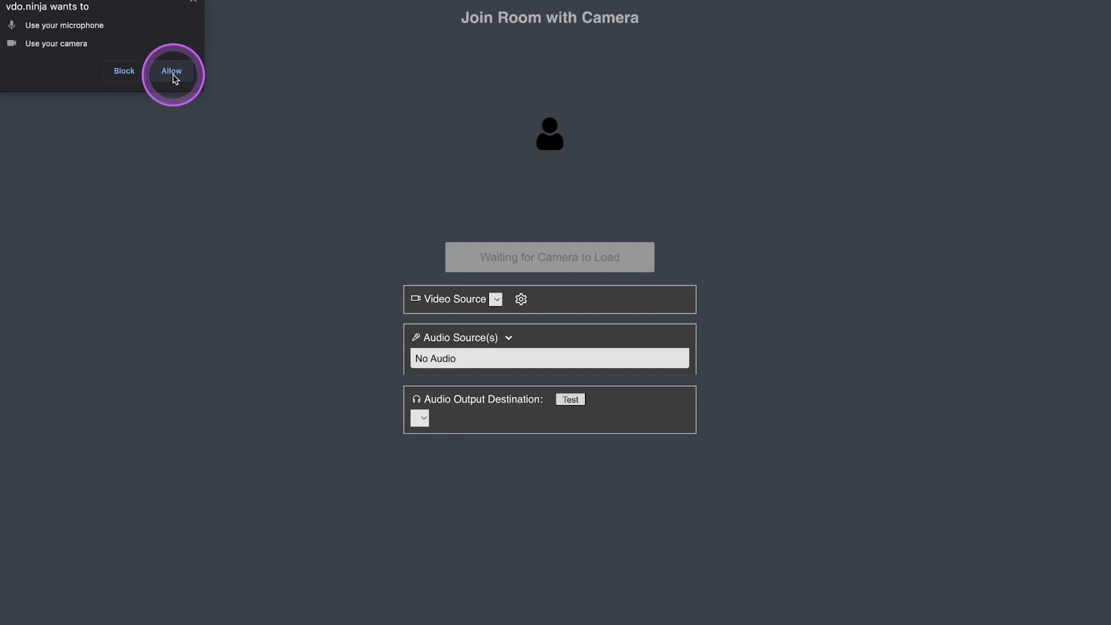
left_click(171, 70)
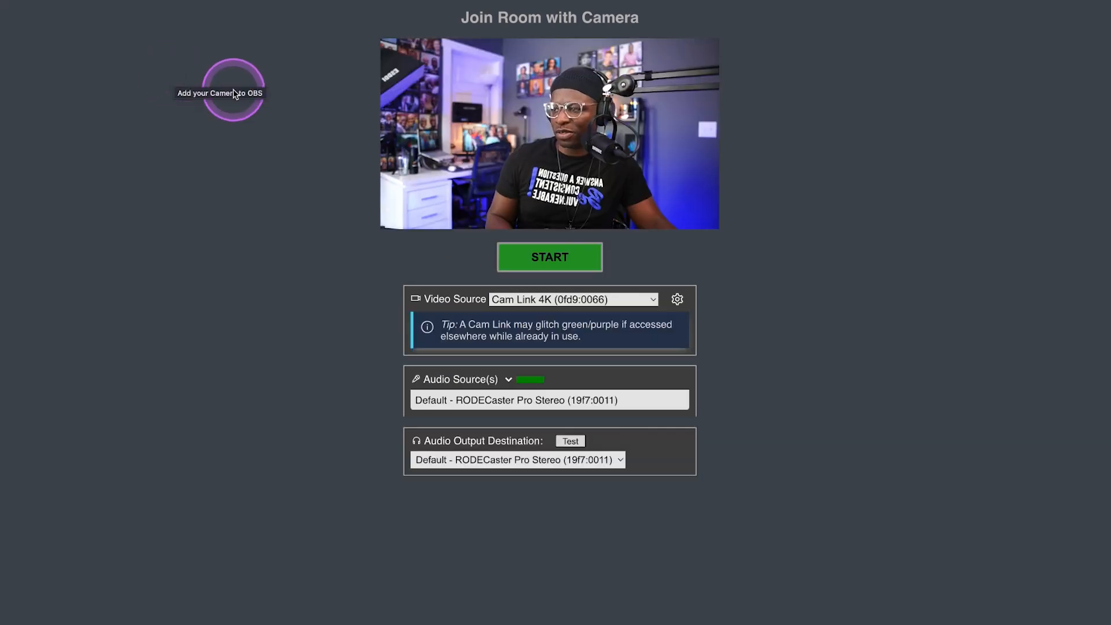
left_click(572, 298)
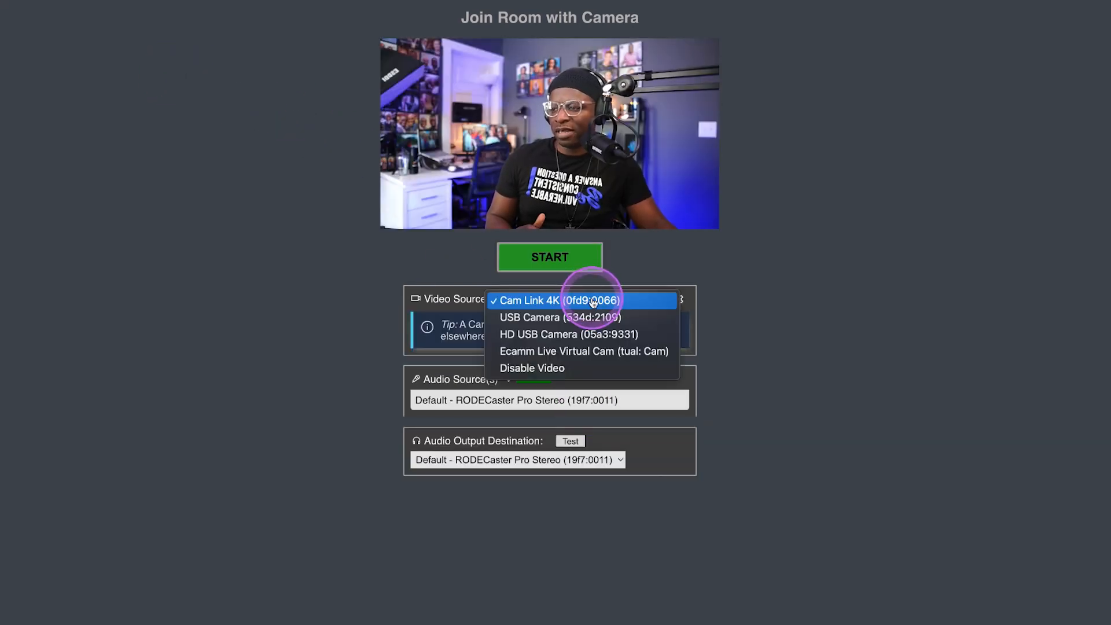
mouse_move(560, 316)
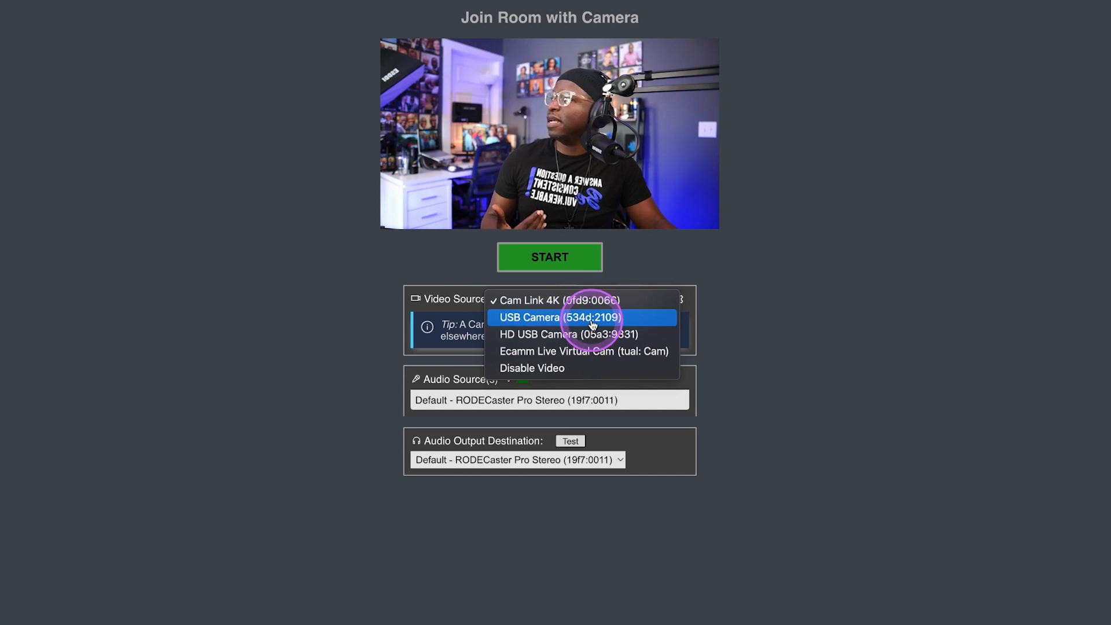
left_click(557, 317)
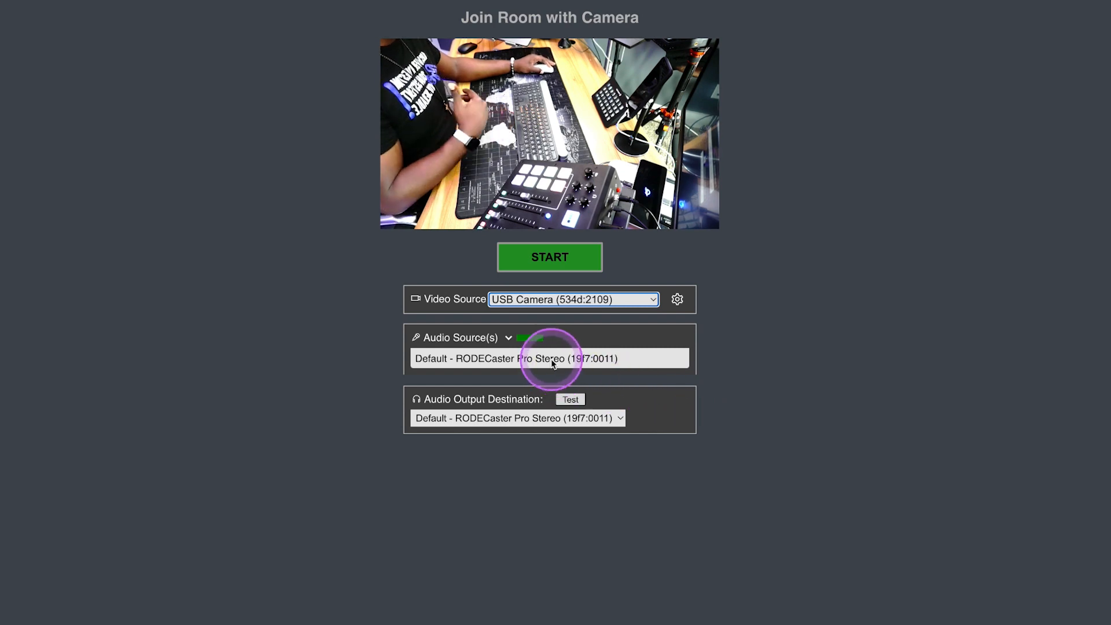
mouse_move(552, 364)
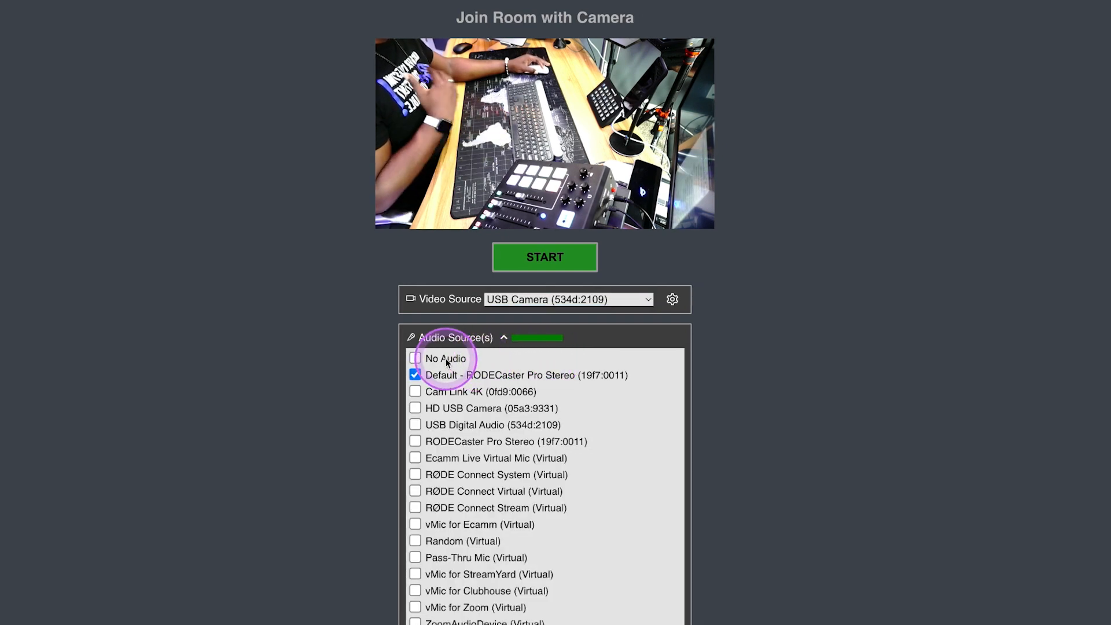
mouse_move(454, 375)
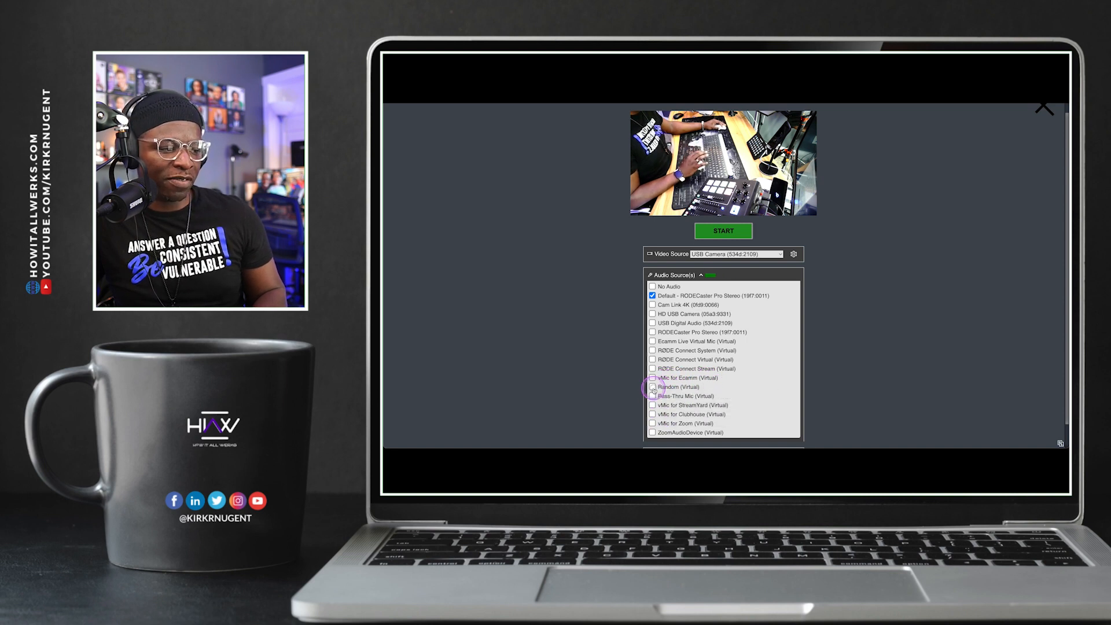
left_click(653, 386)
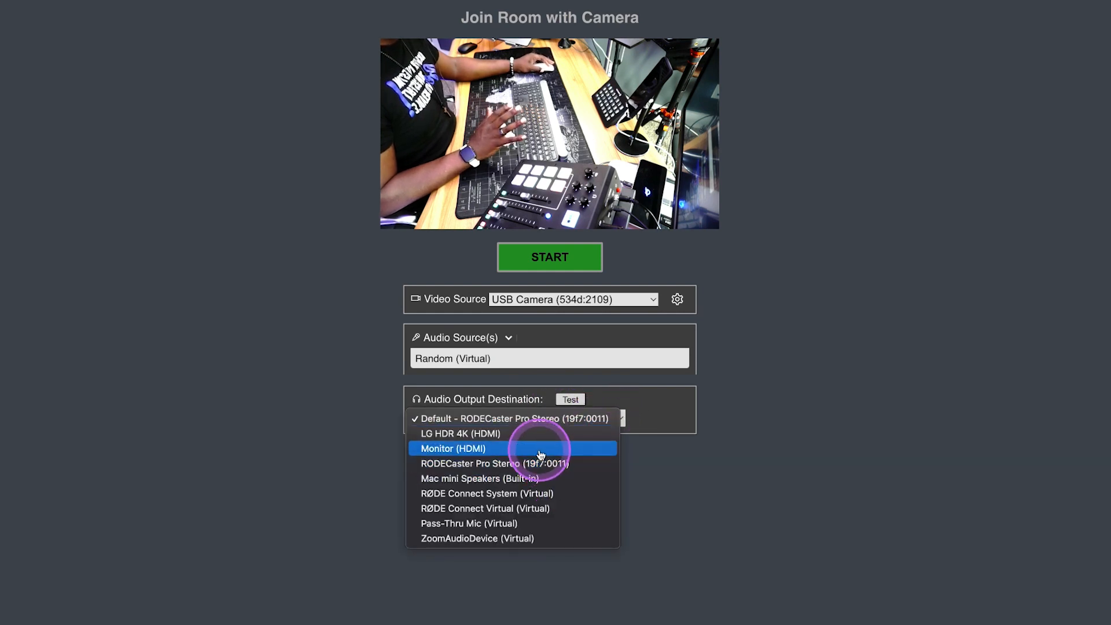
mouse_move(518, 463)
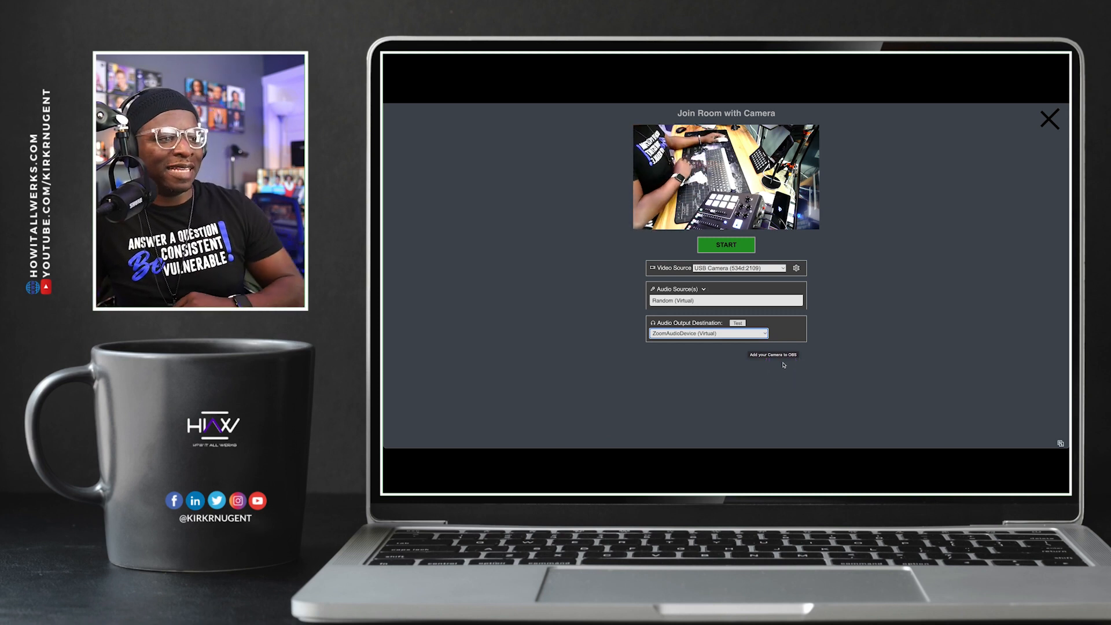
left_click(773, 355)
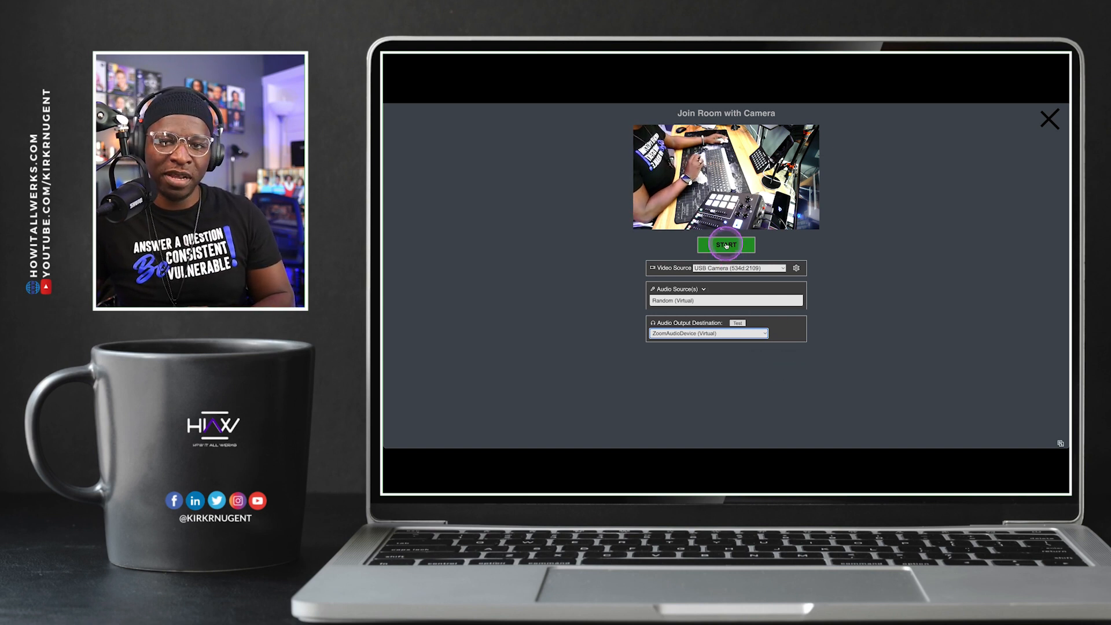
left_click(725, 244)
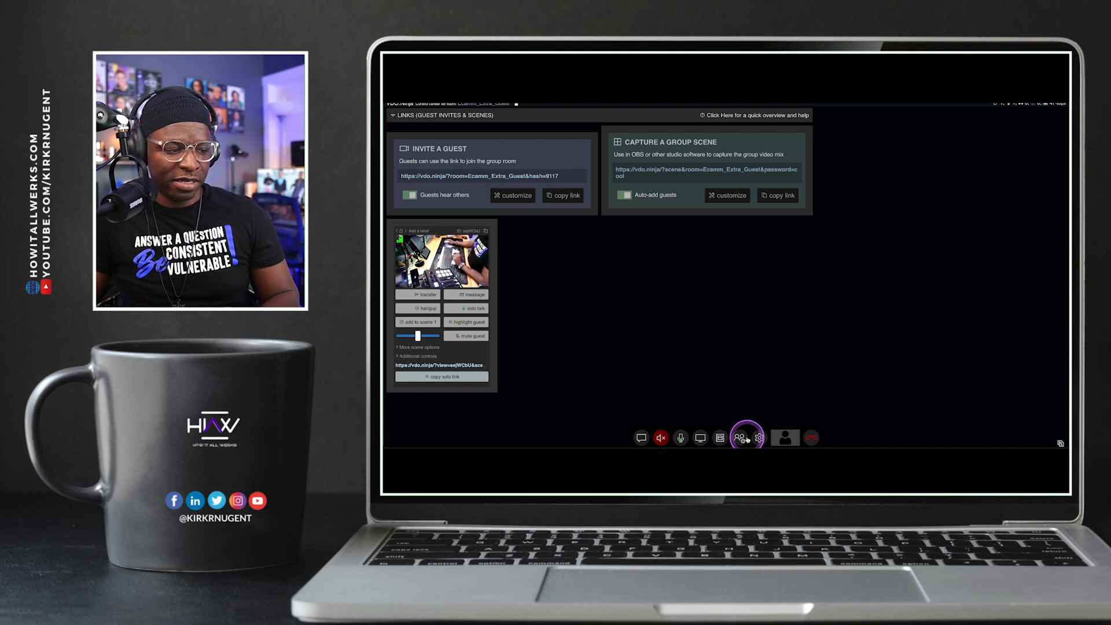
Step: Switch the director's own video source to Cam Link 4K in its settings
left_click(758, 437)
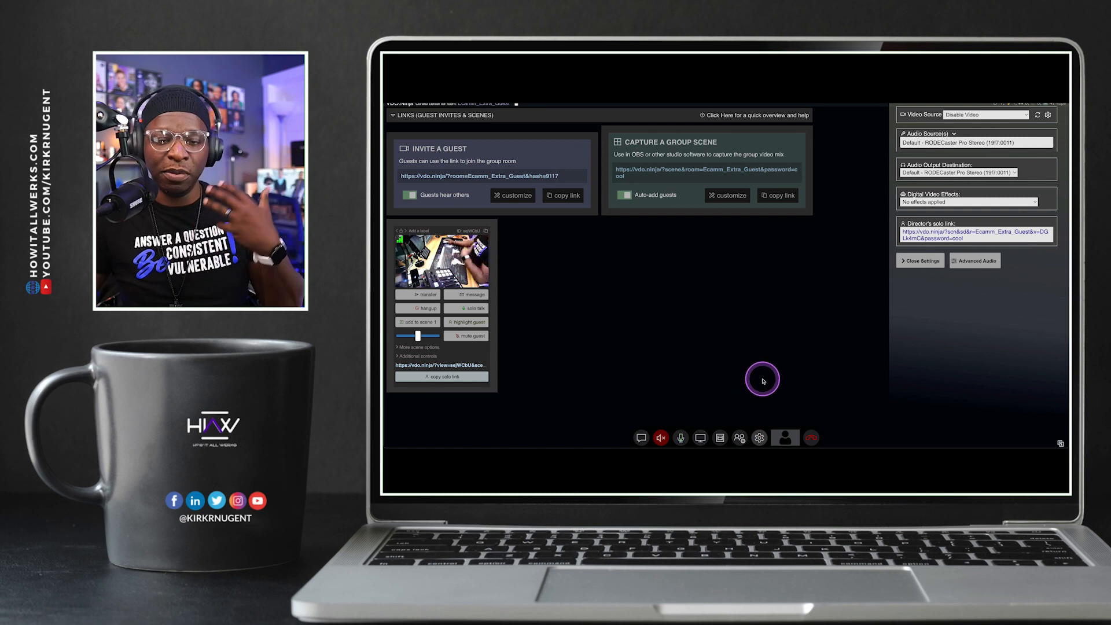
mouse_move(991, 149)
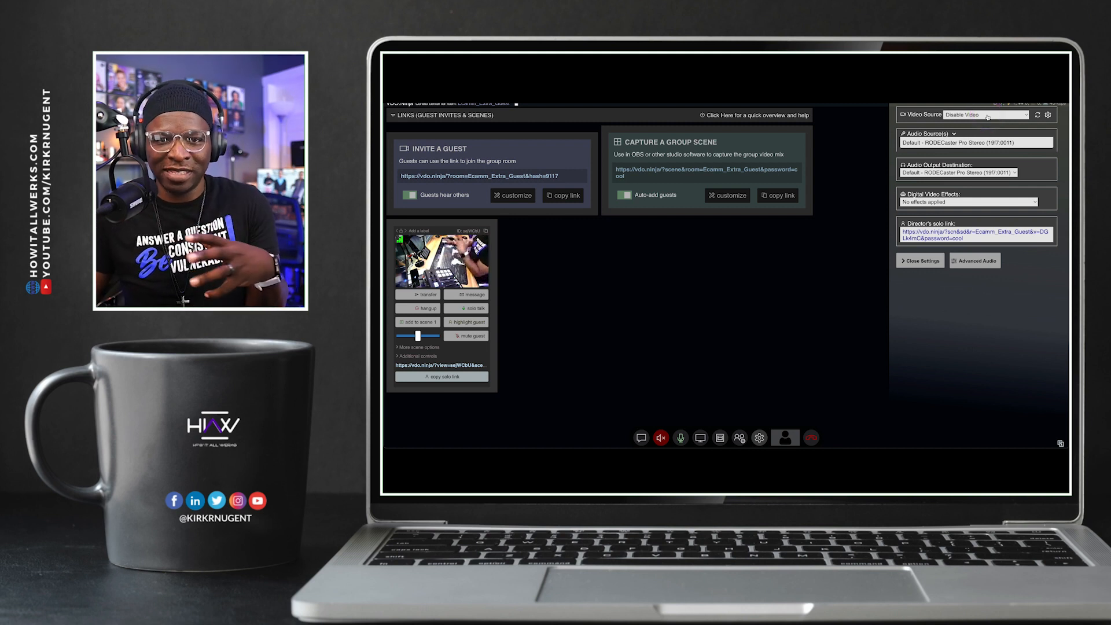
left_click(1006, 114)
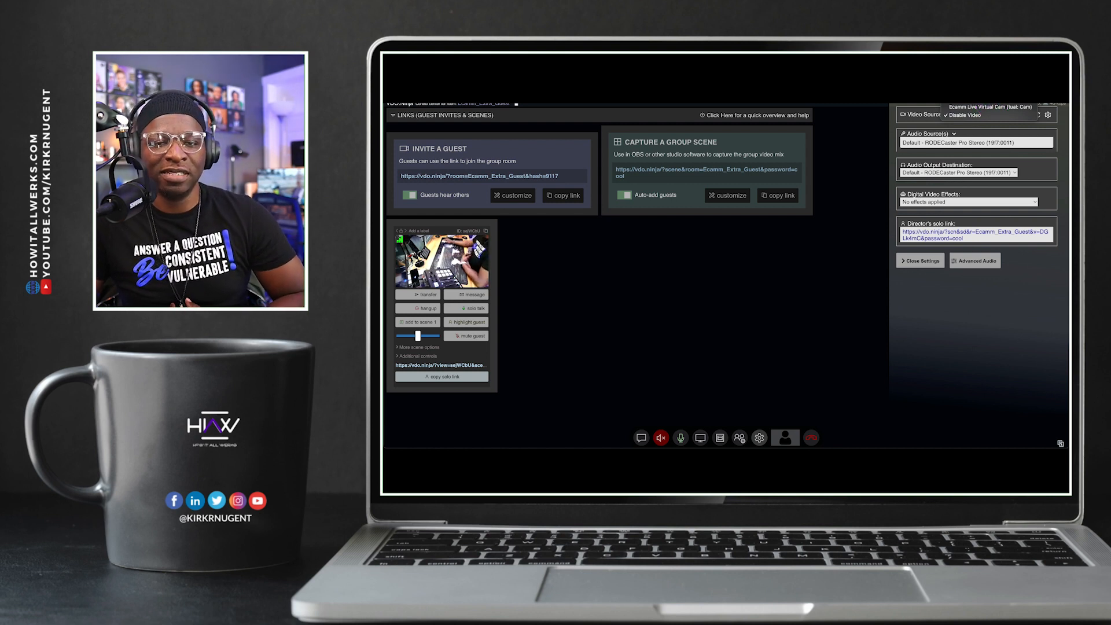
left_click(963, 19)
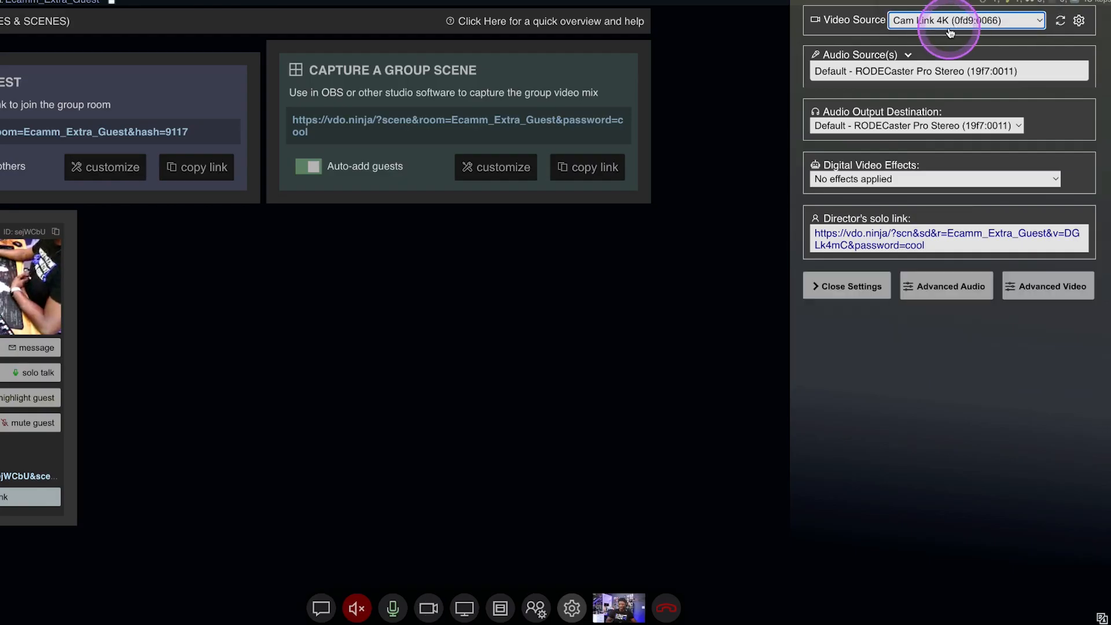
mouse_move(915, 244)
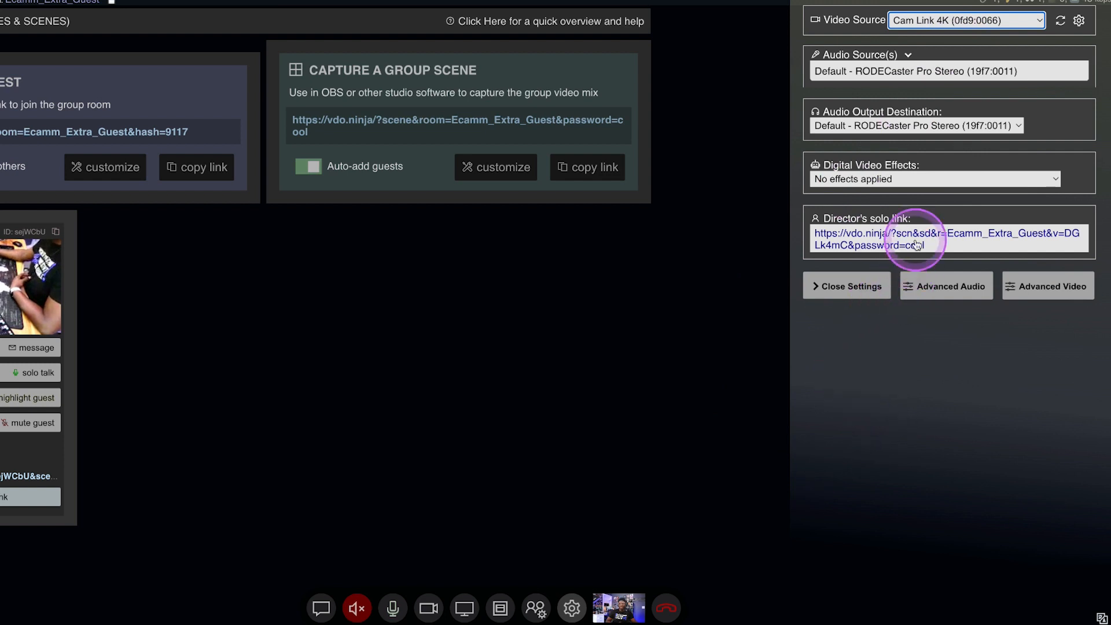
mouse_move(915, 111)
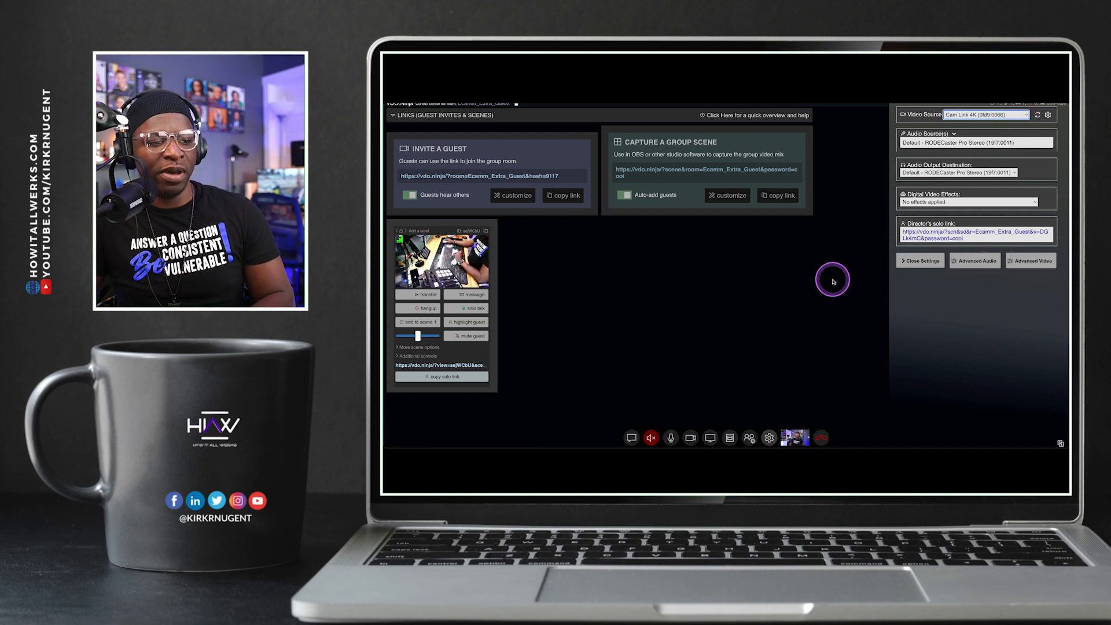
left_click(749, 437)
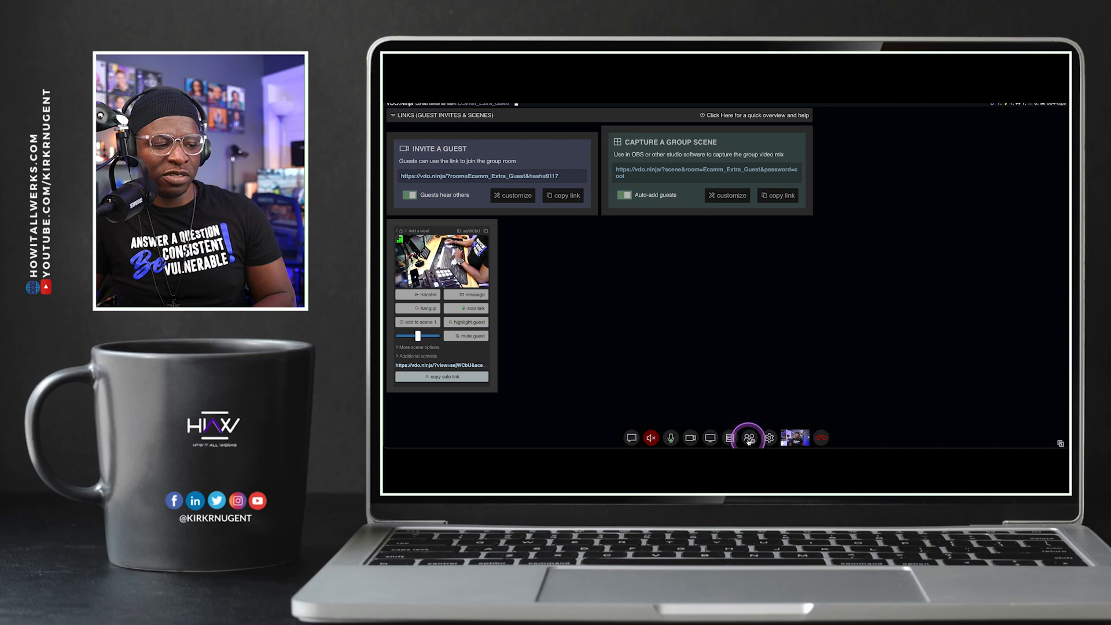
left_click(769, 437)
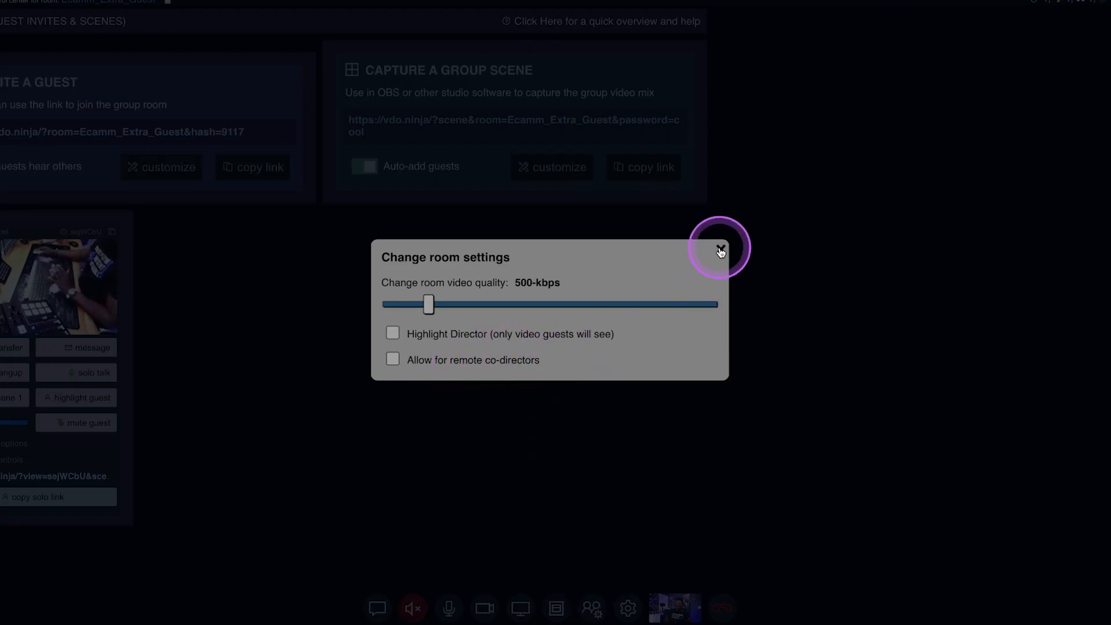
left_click(720, 248)
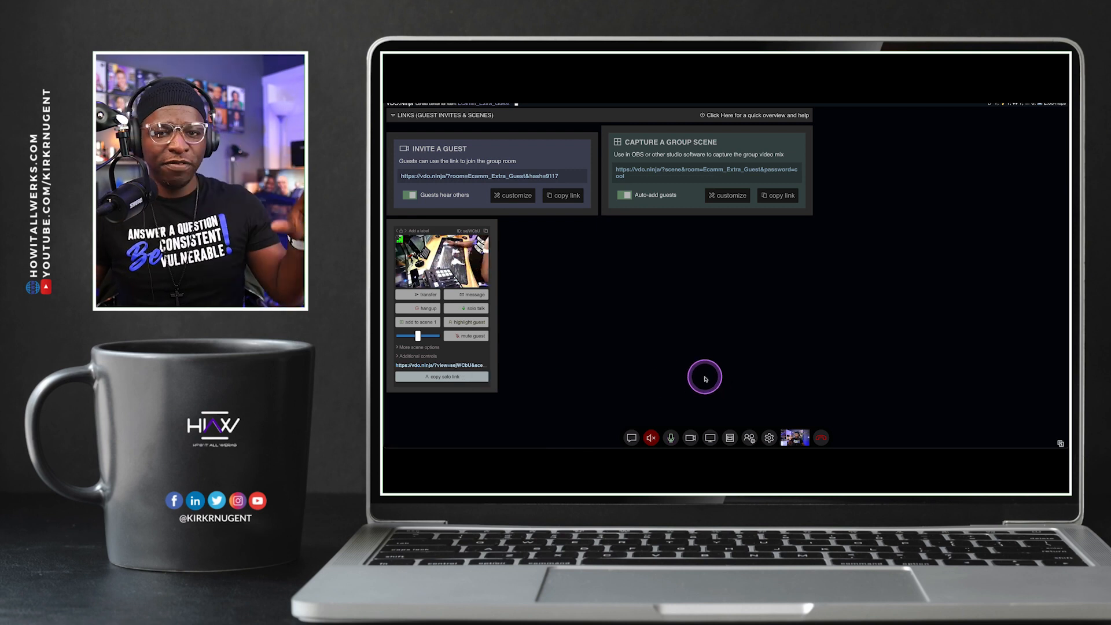
mouse_move(567, 325)
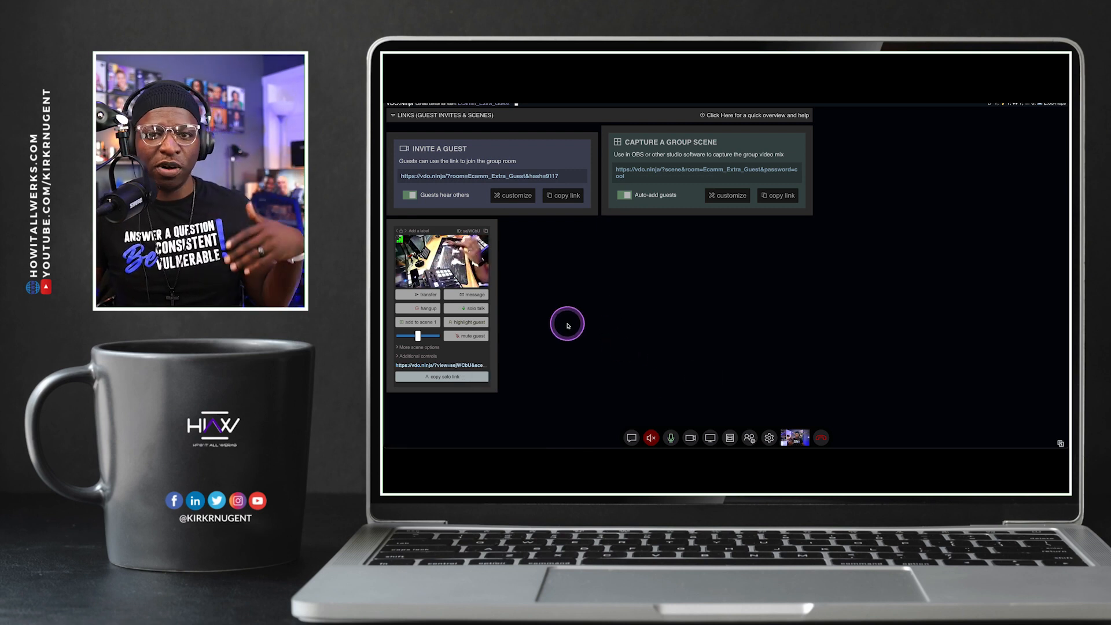
mouse_move(616, 314)
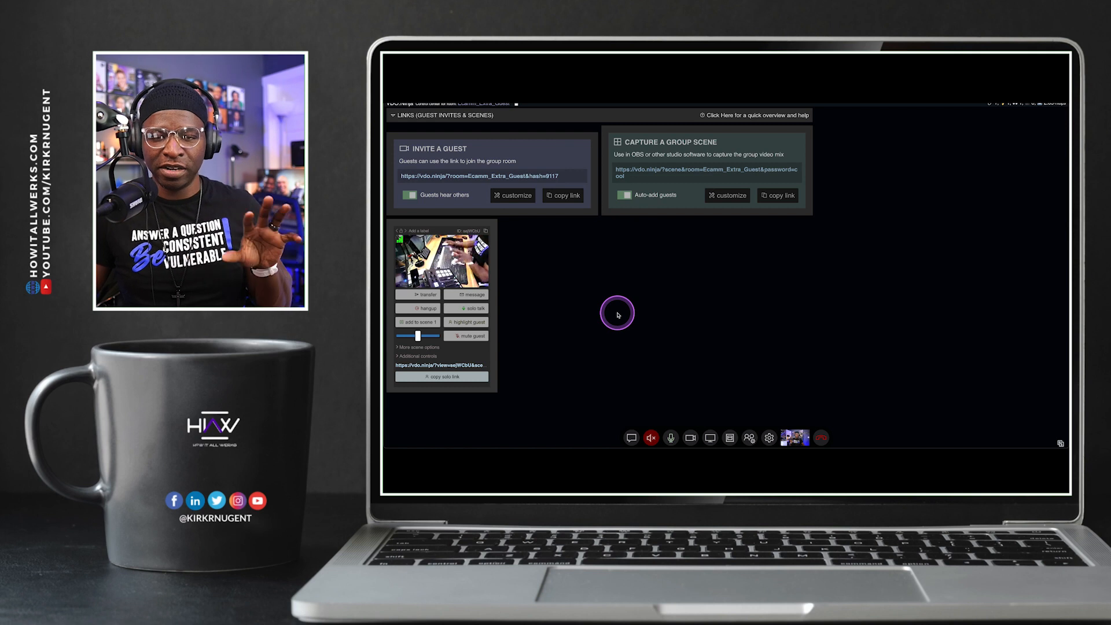
mouse_move(616, 314)
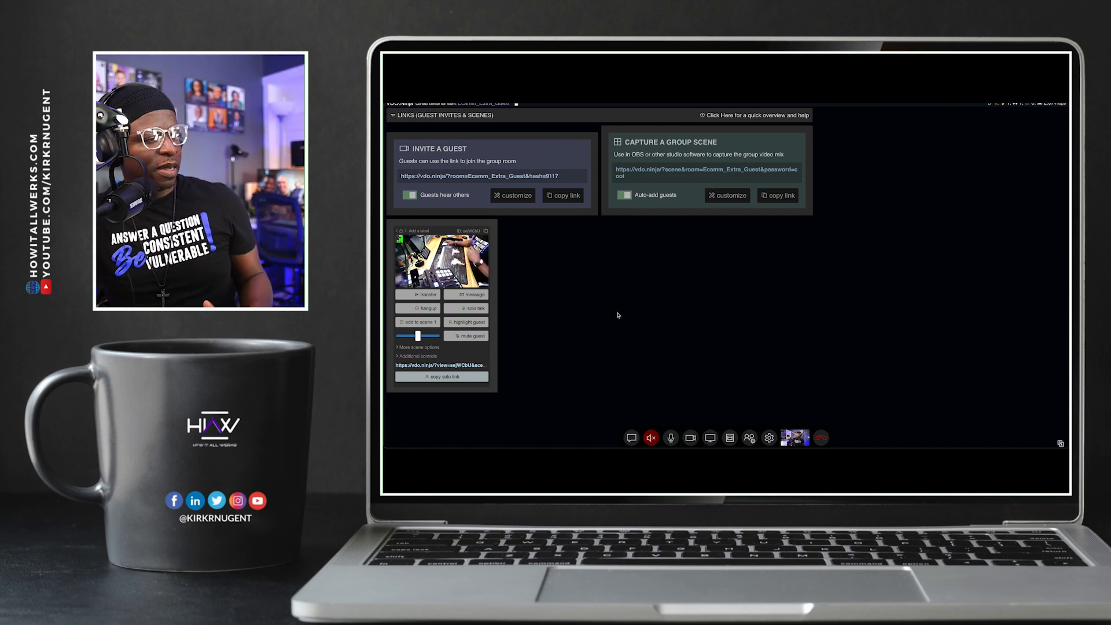
Step: Copy the top-down guest's solo view link from its tile
left_click(440, 364)
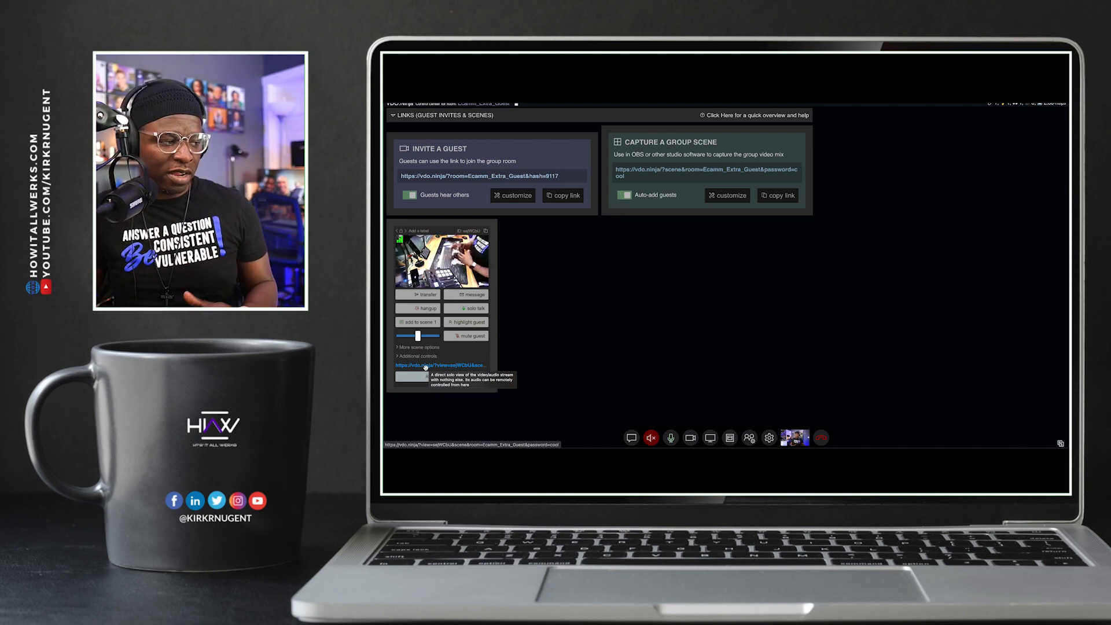
left_click(440, 365)
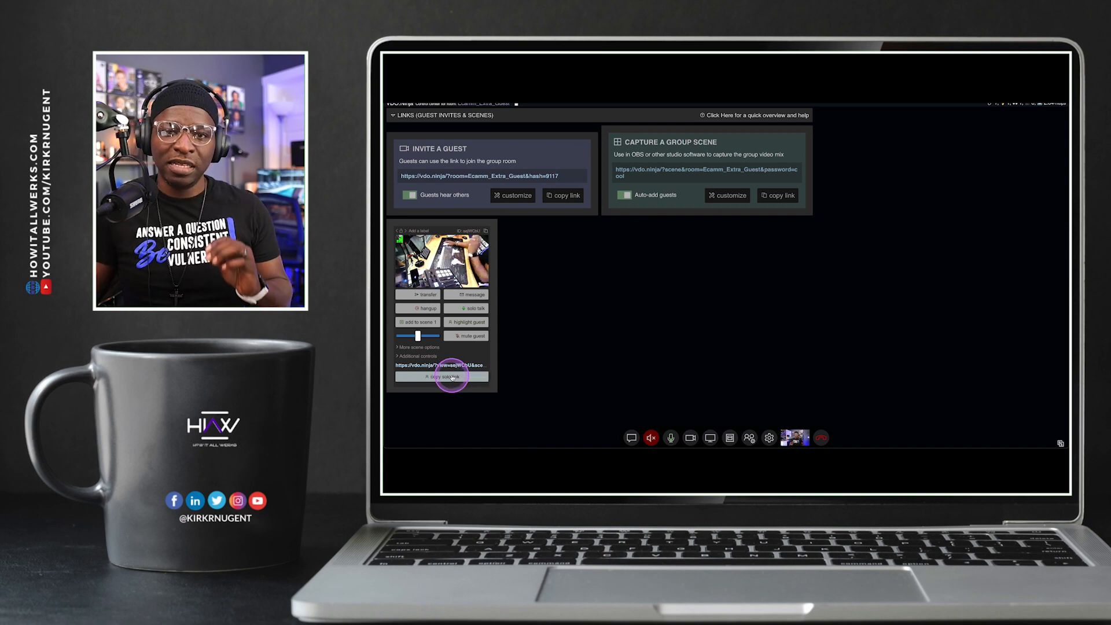
mouse_move(451, 376)
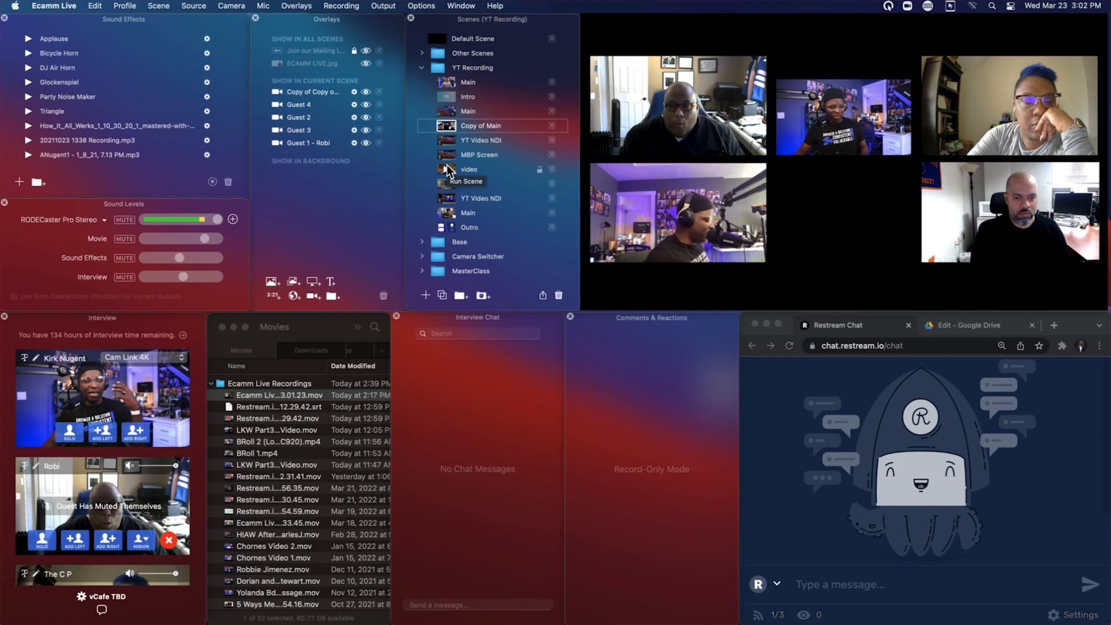
Step: Add a 'TopDown' web widget from the solo link at 30 FPS with size 1080
left_click(469, 184)
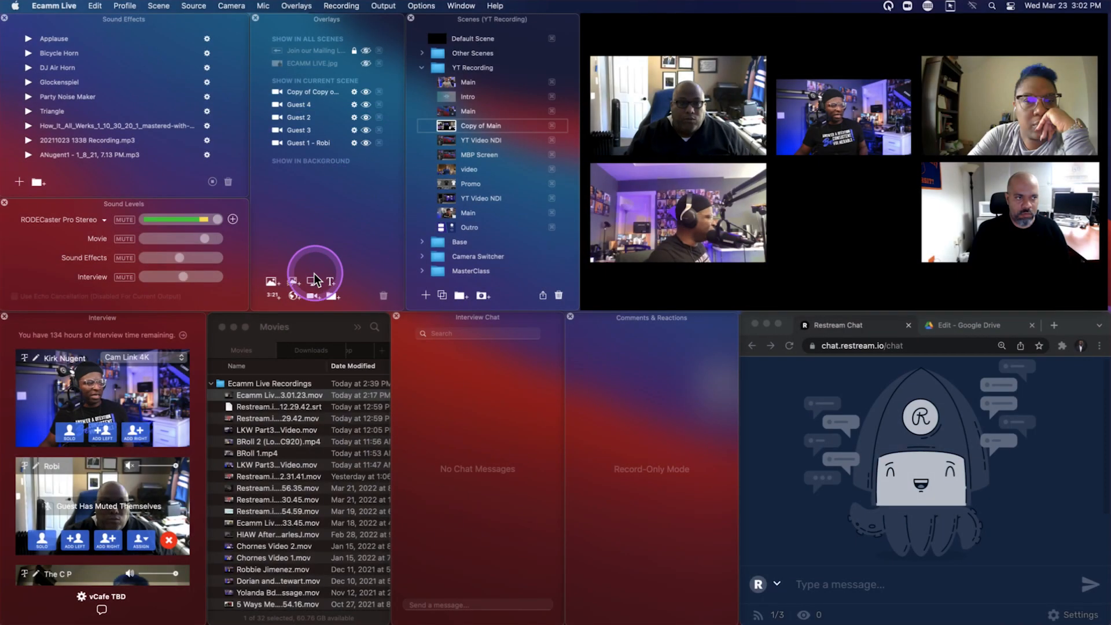
mouse_move(293, 296)
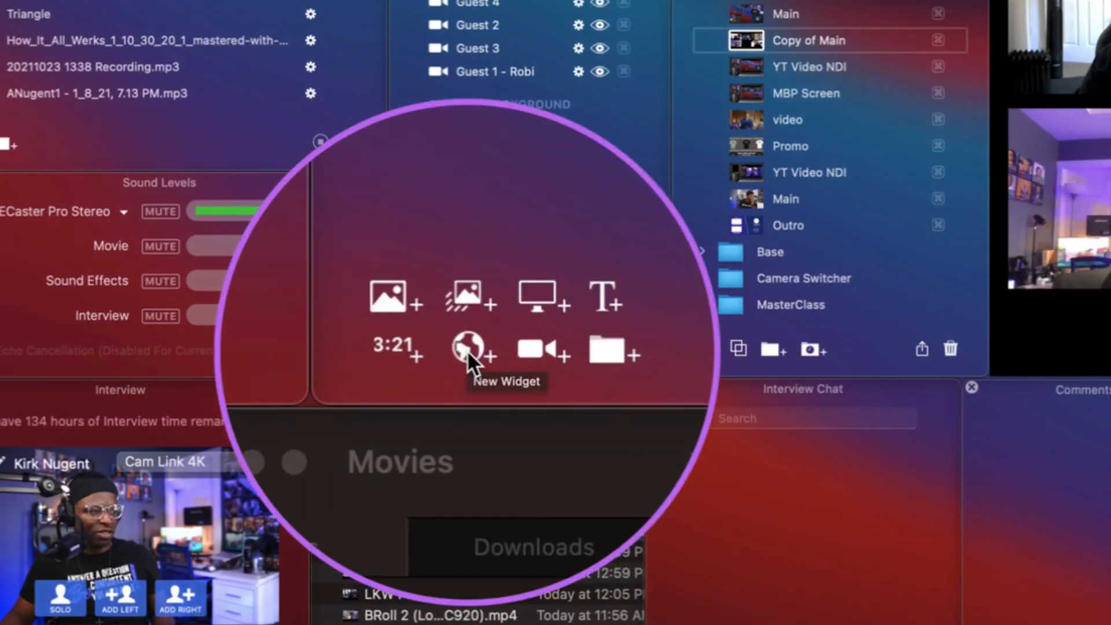
left_click(468, 348)
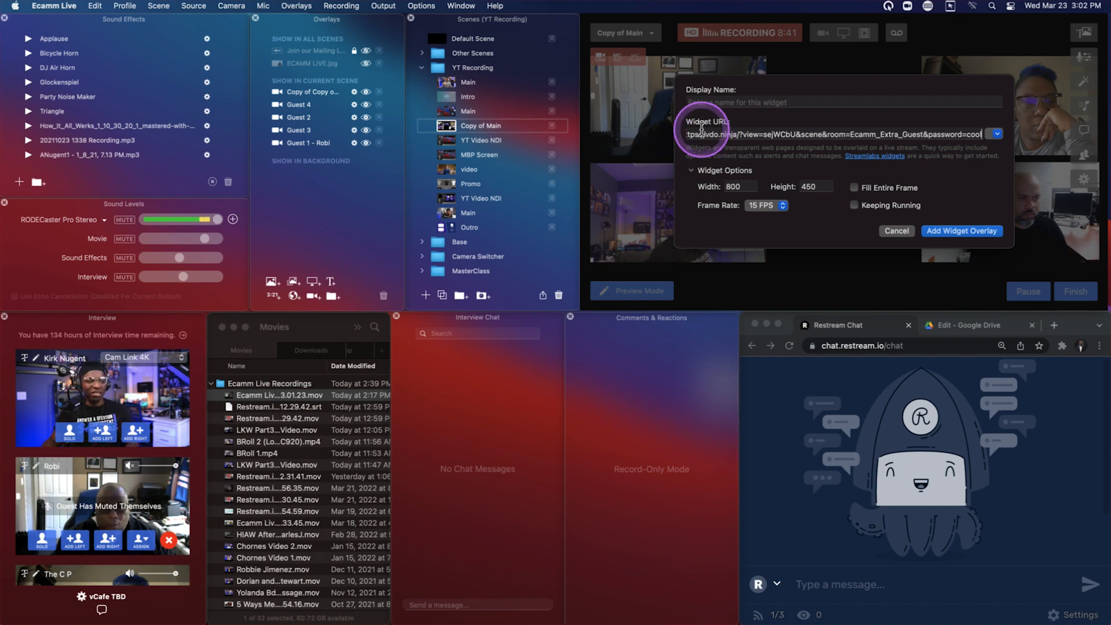
type("Top")
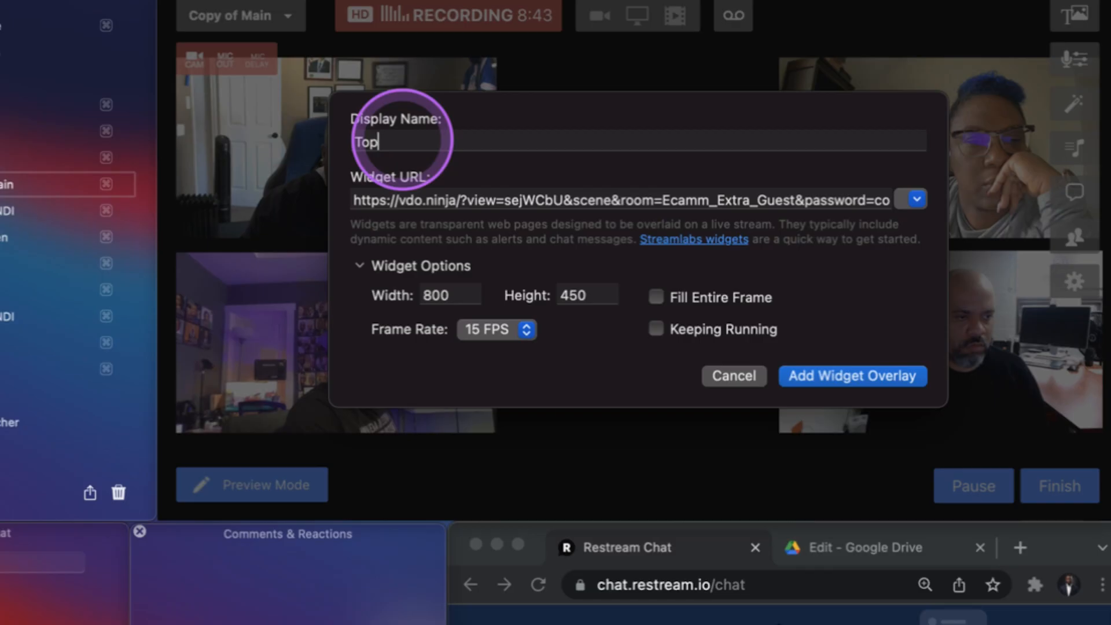
type("Down")
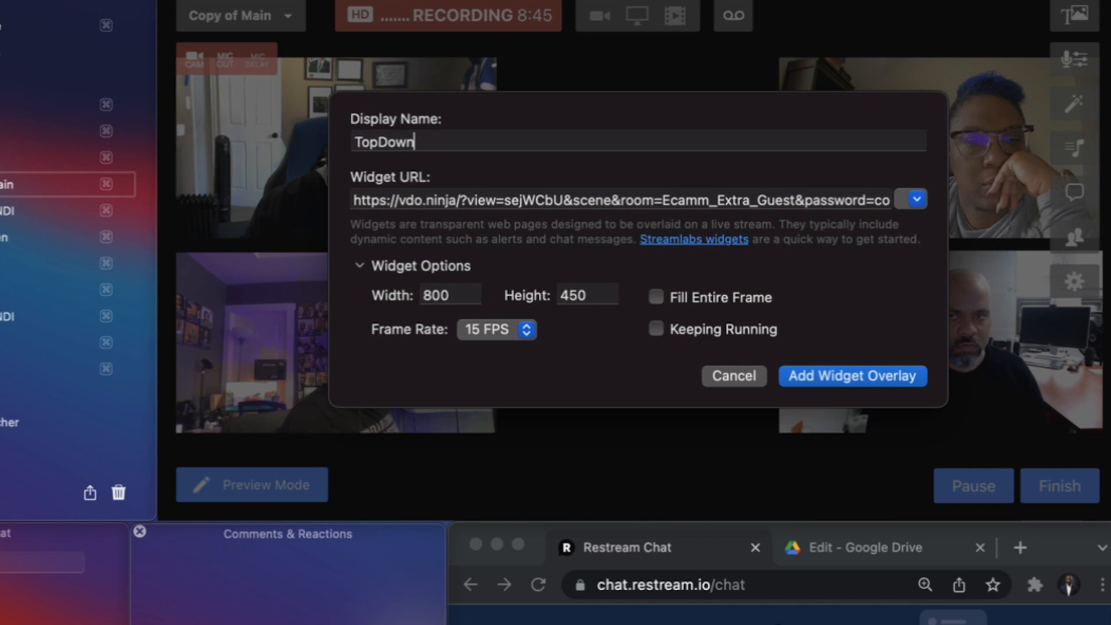
left_click(496, 329)
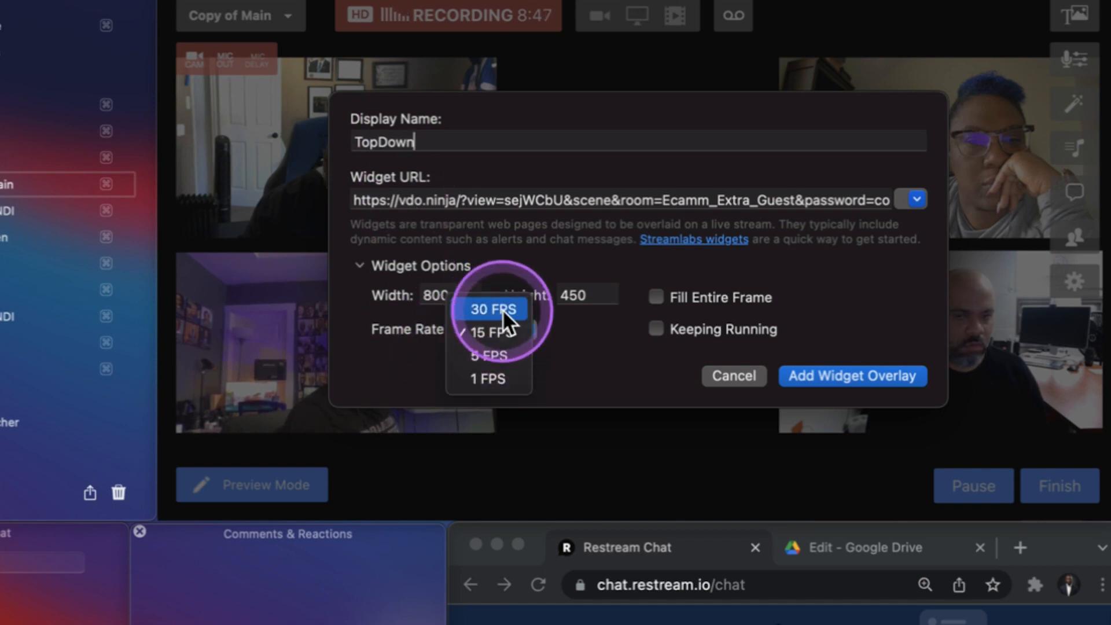
left_click(492, 309)
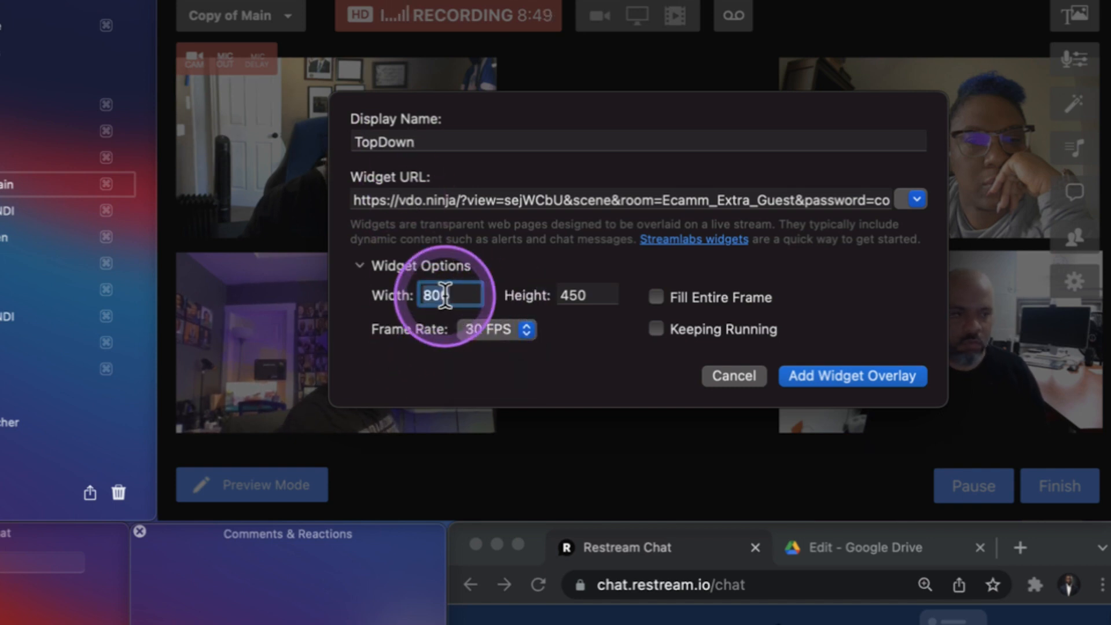
type("1080")
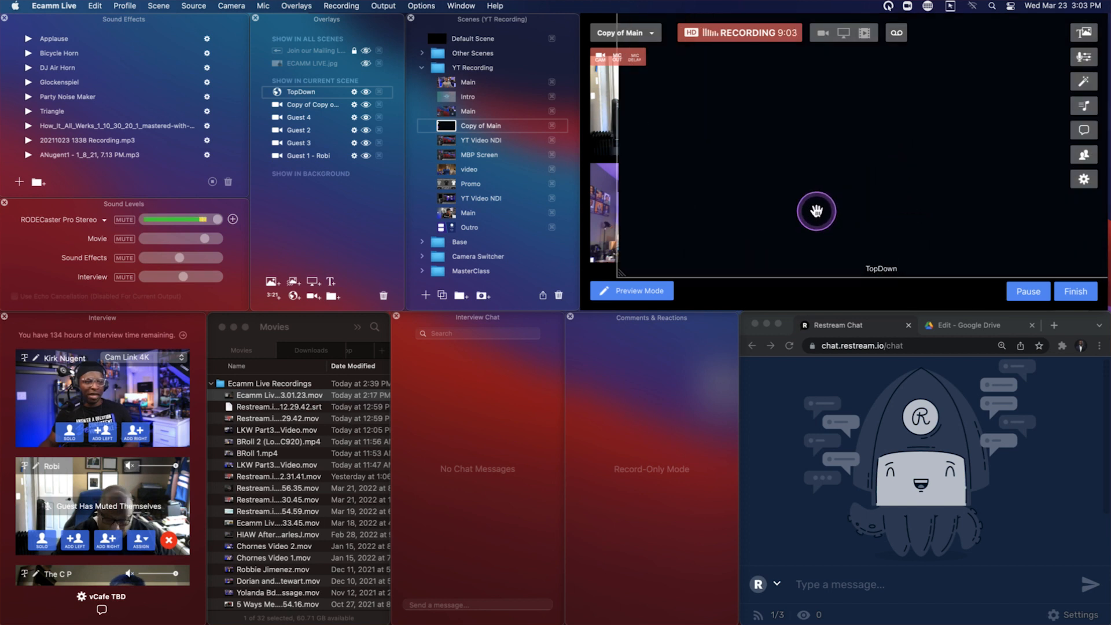
mouse_move(708, 269)
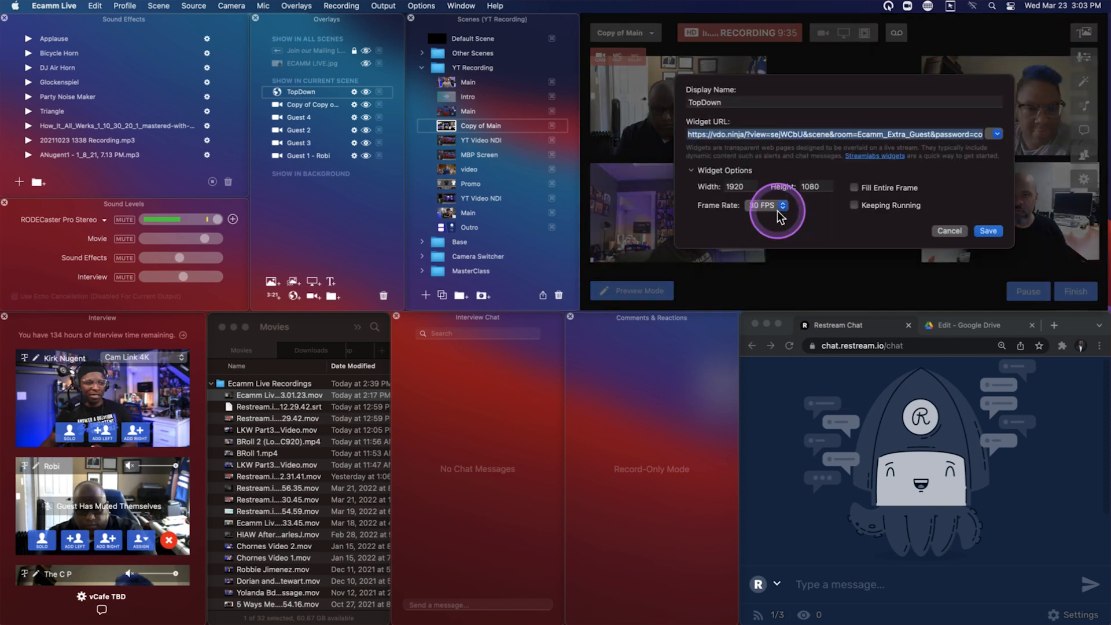
Step: Pick 15 FPS for the widget, then cancel the settings without saving
left_click(764, 205)
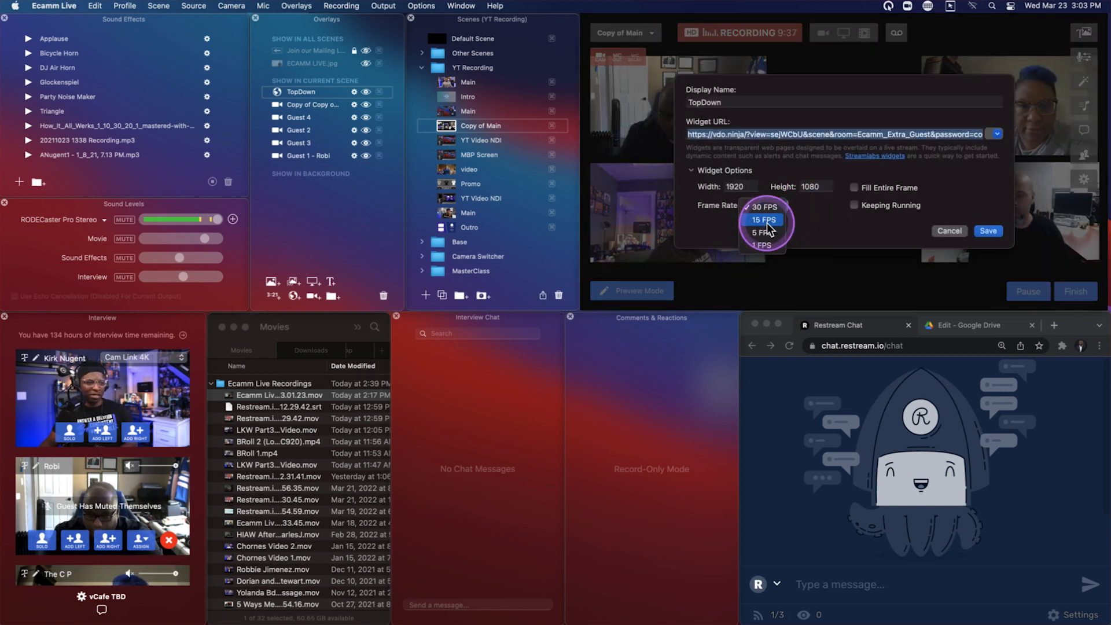
left_click(764, 220)
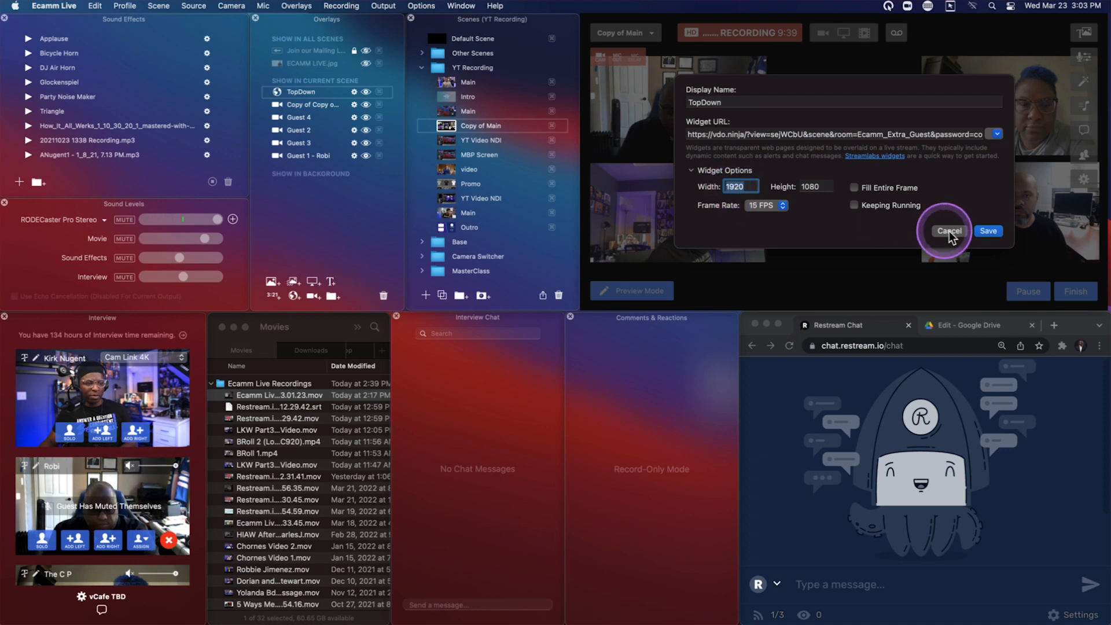
left_click(949, 231)
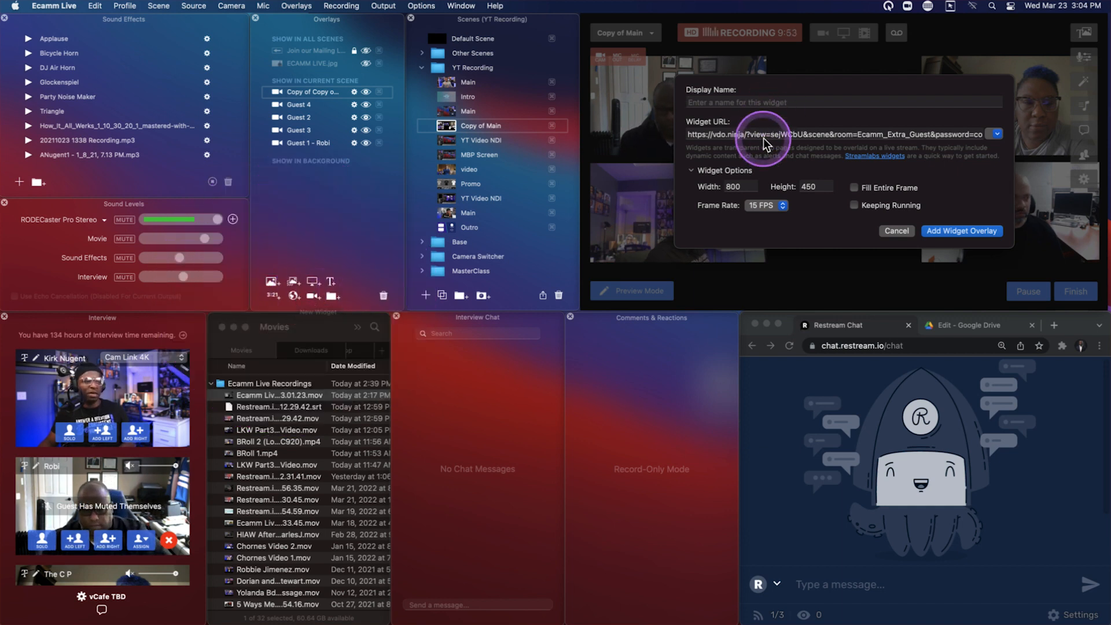
Step: Name the new widget 'Top Down' and add it as an overlay to the scene
type("Top")
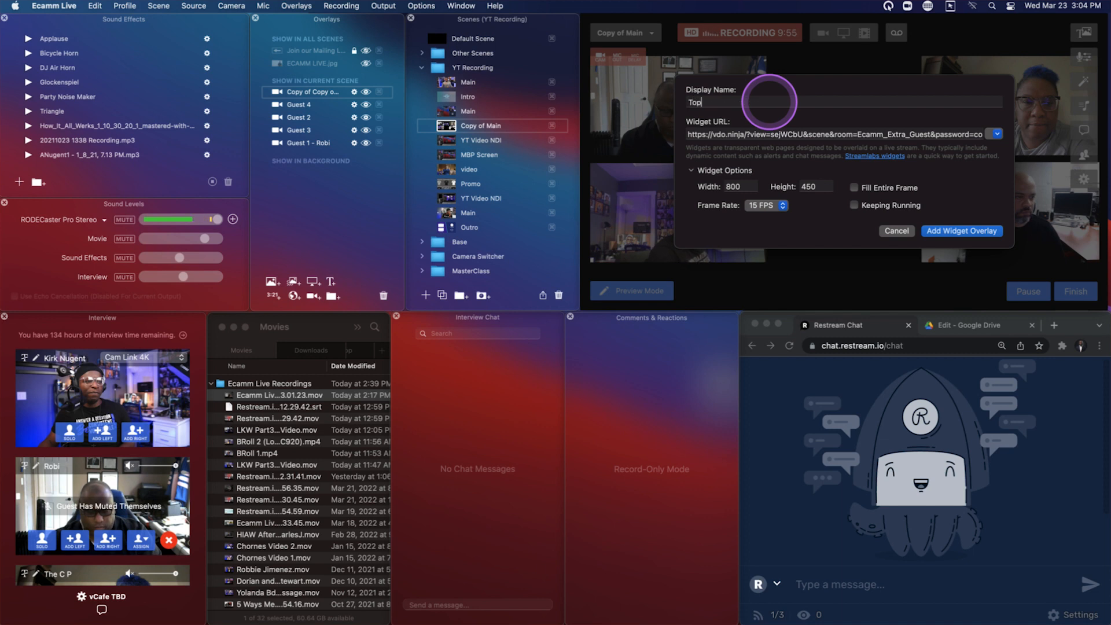
type("Down")
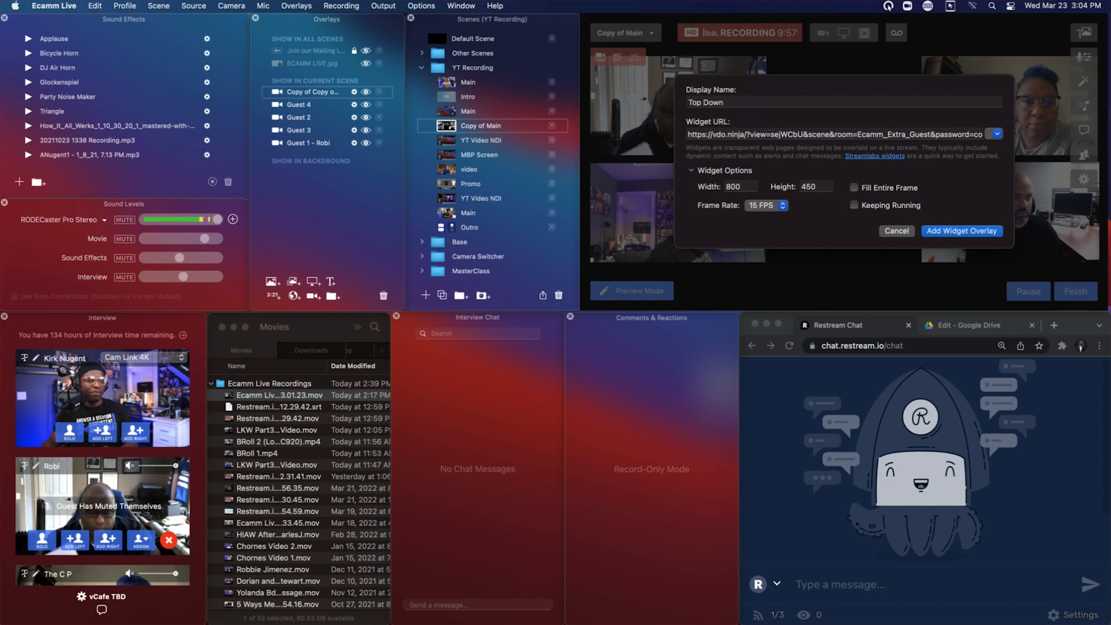
left_click(856, 205)
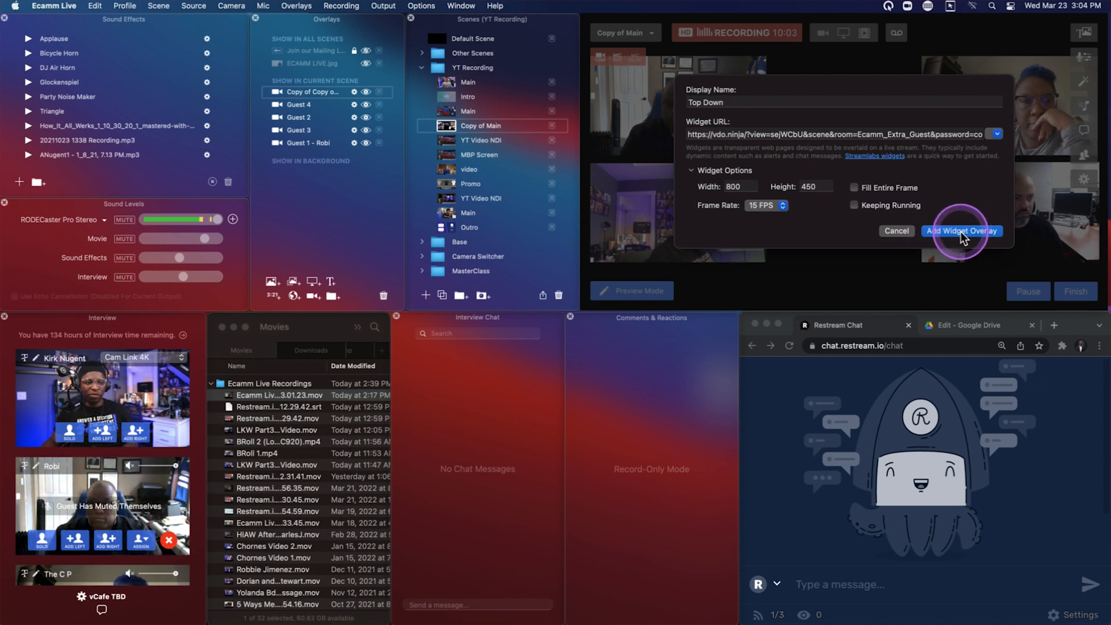
left_click(961, 230)
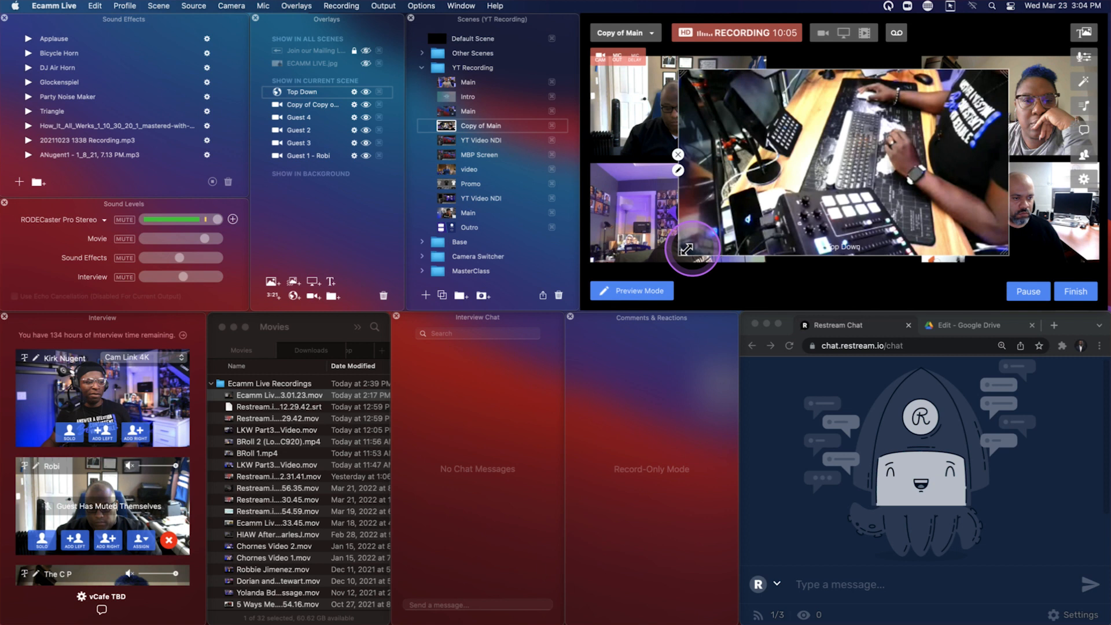